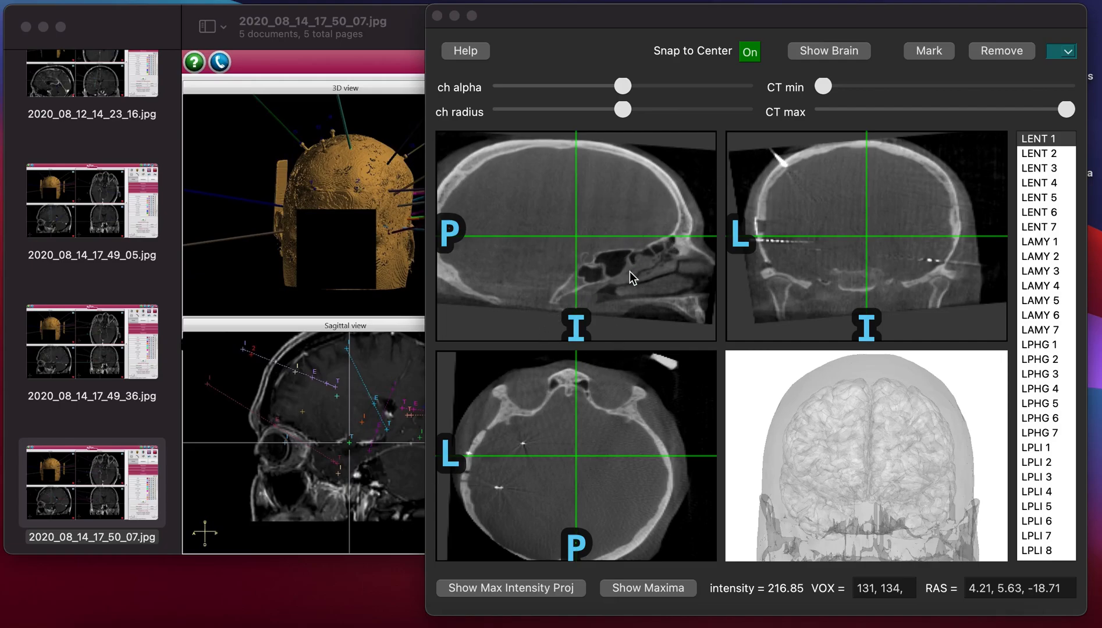
mouse_move(645, 294)
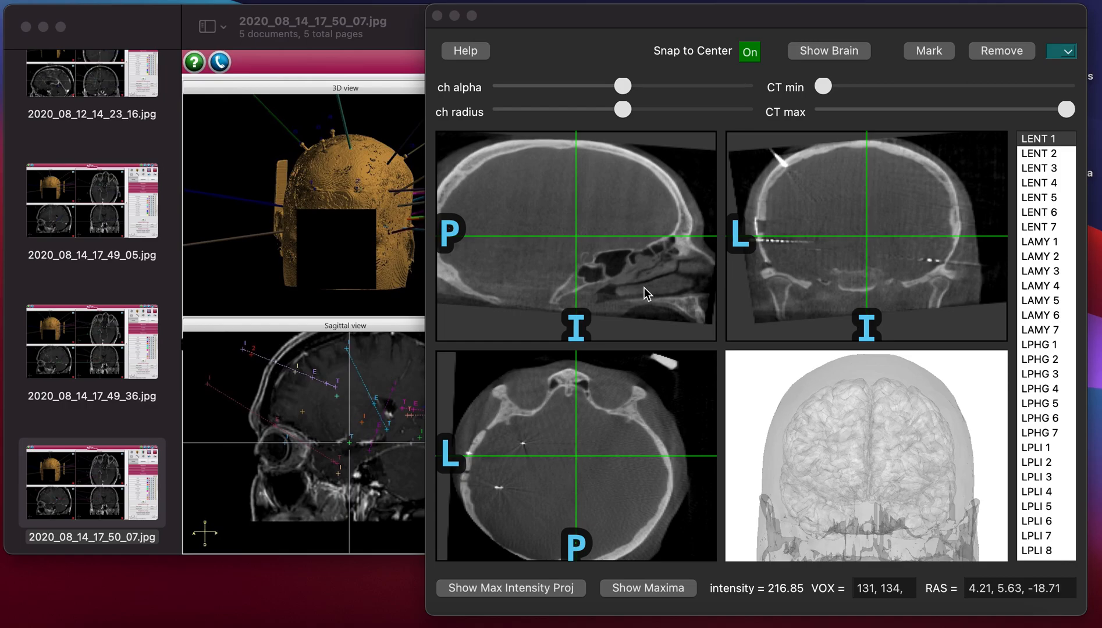
mouse_move(832, 231)
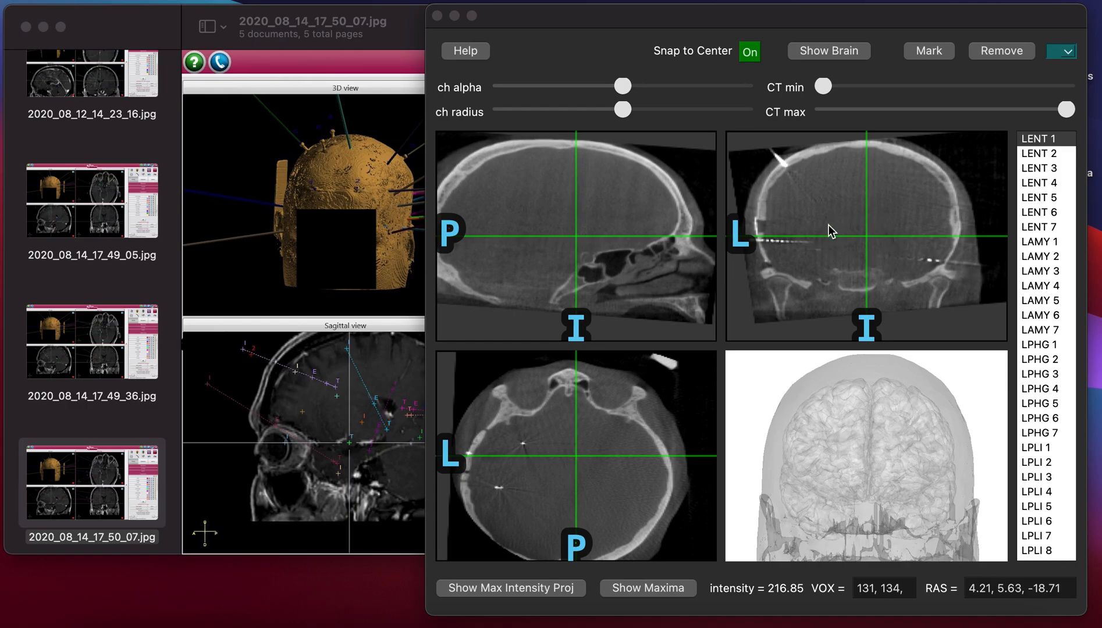
mouse_move(828, 253)
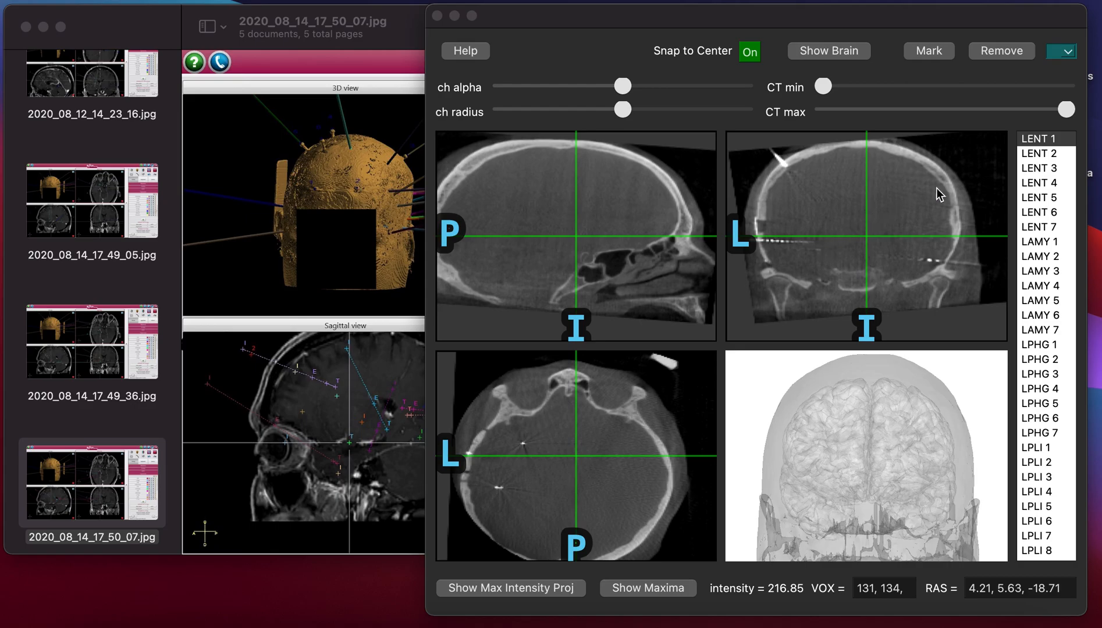
mouse_move(1031, 410)
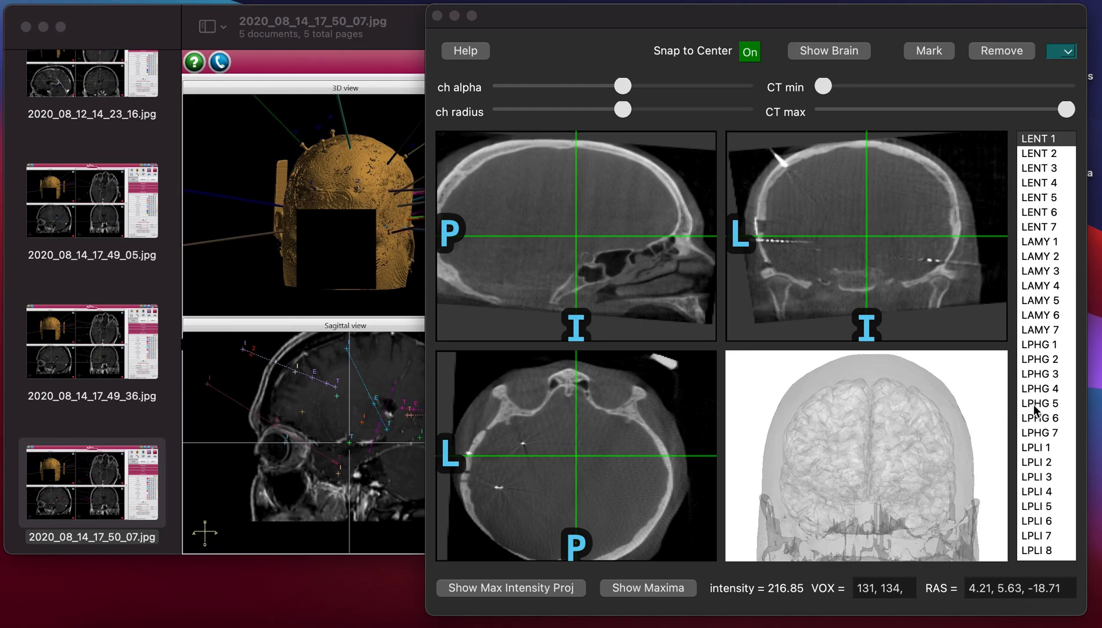
mouse_move(595, 255)
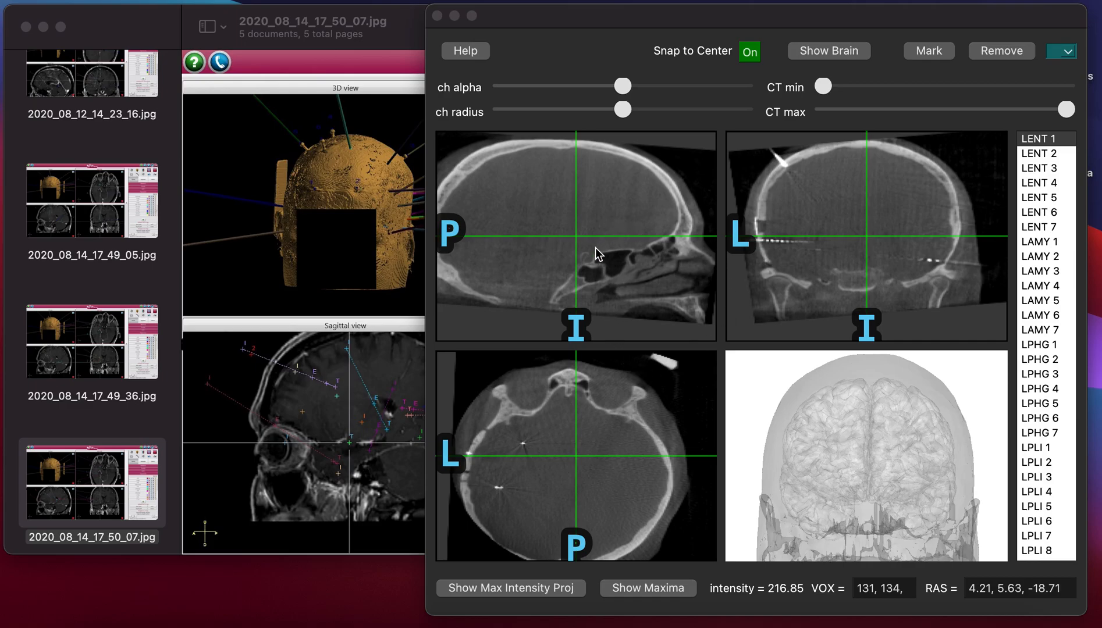
mouse_move(778, 246)
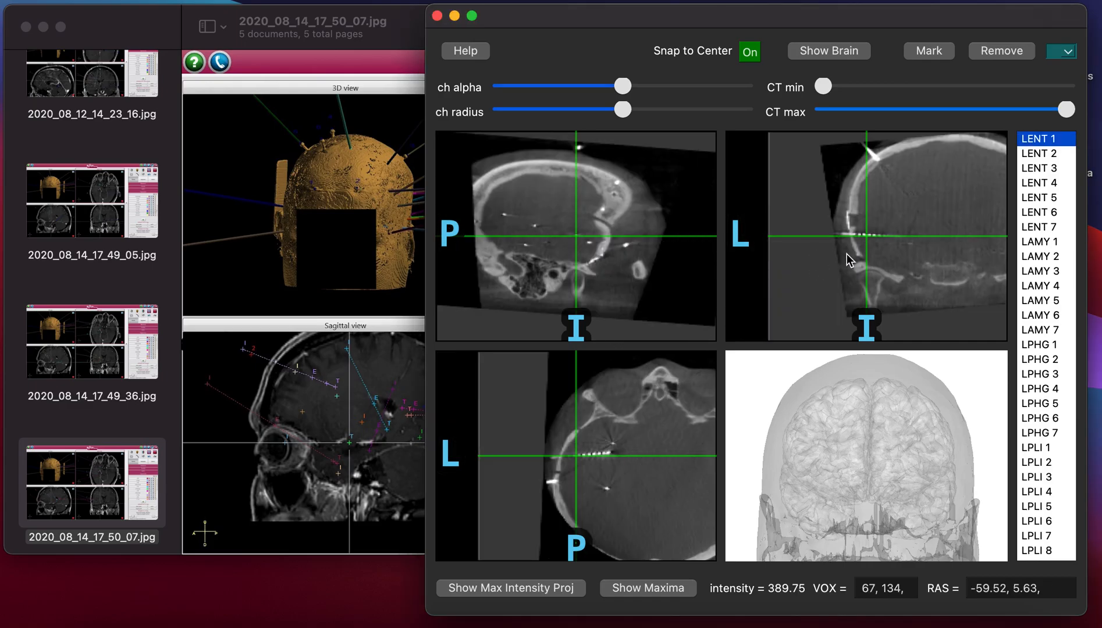
mouse_move(707, 392)
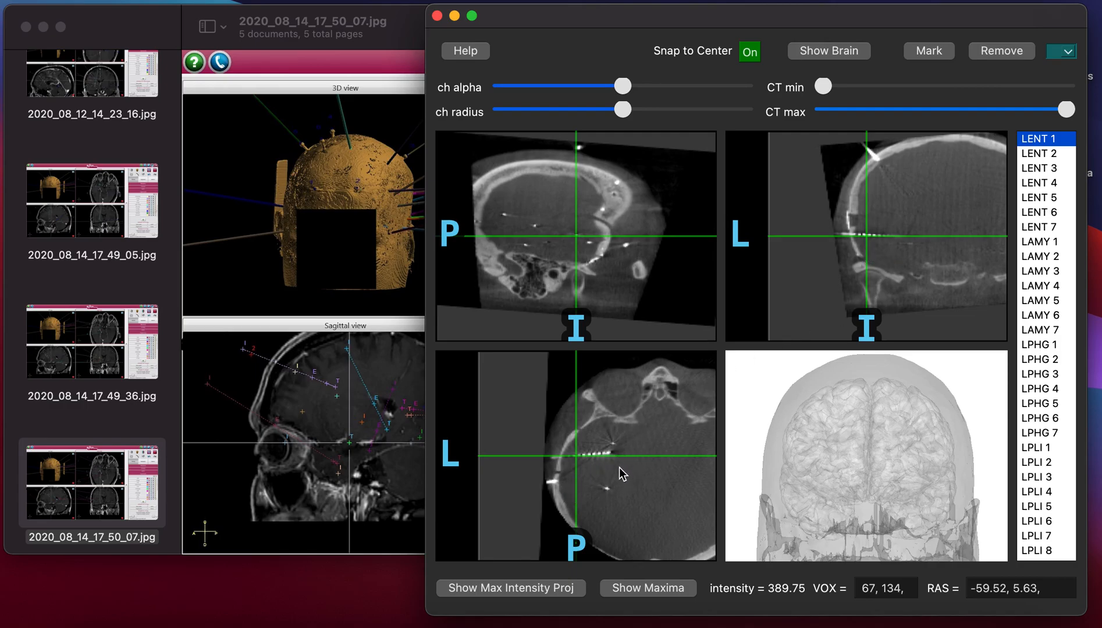
mouse_move(998, 172)
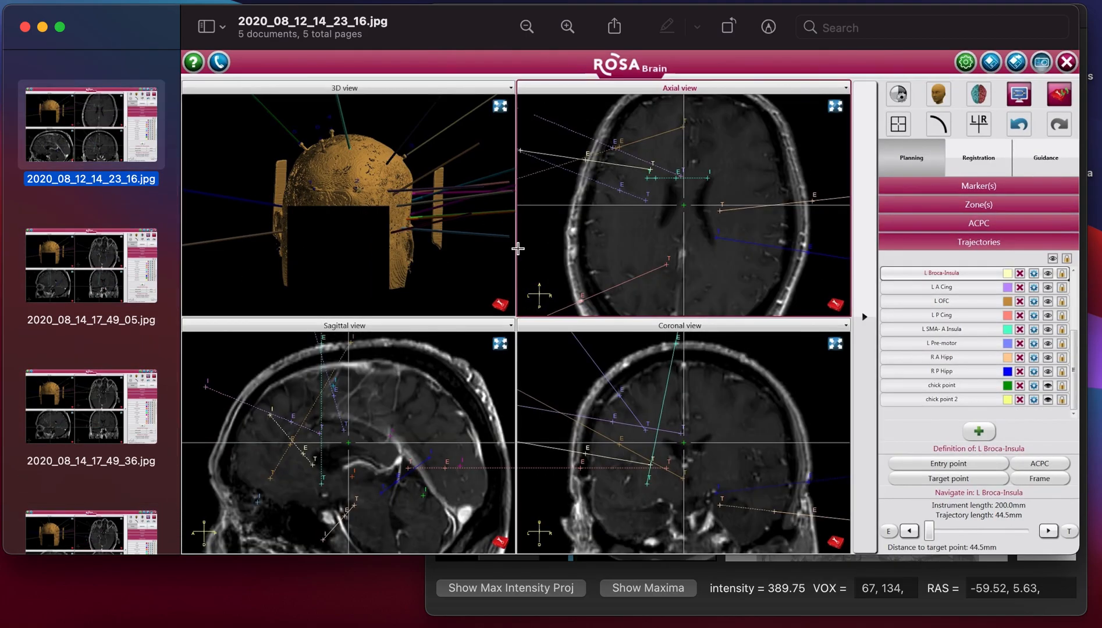
mouse_move(806, 334)
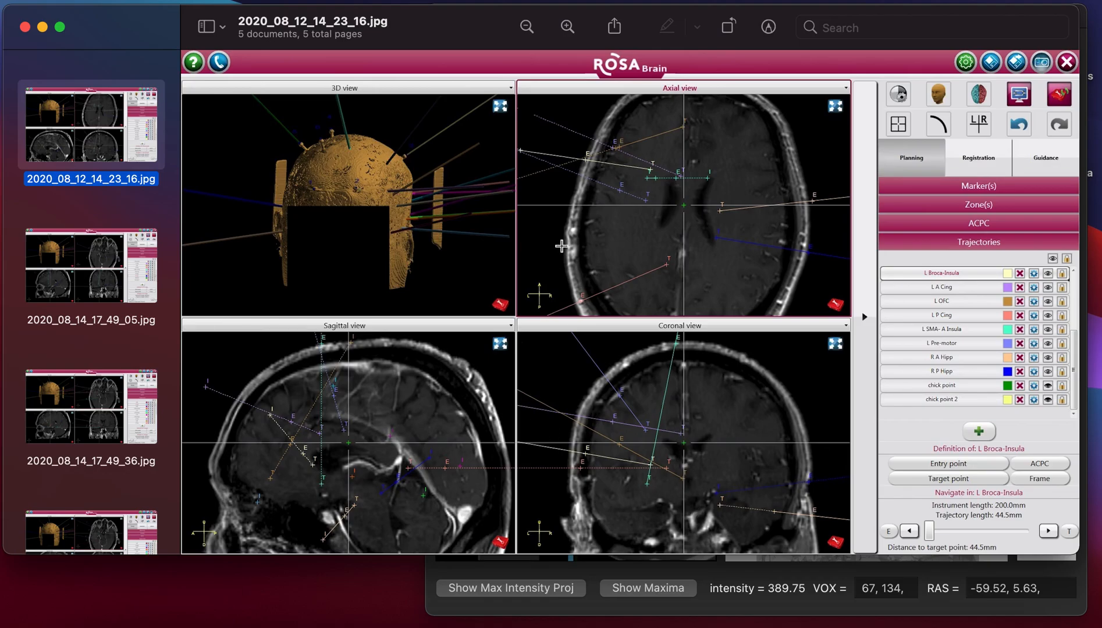
mouse_move(676, 460)
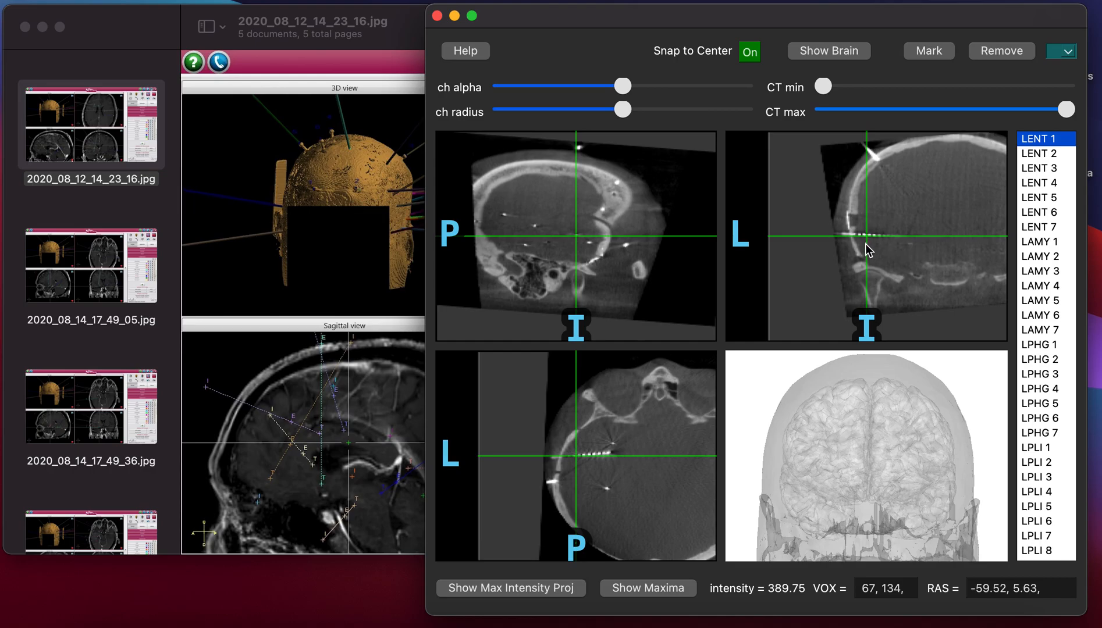
- Centre the crosshair on the brighter LENT contact, briefly overlay the brain, then hide it
click(872, 309)
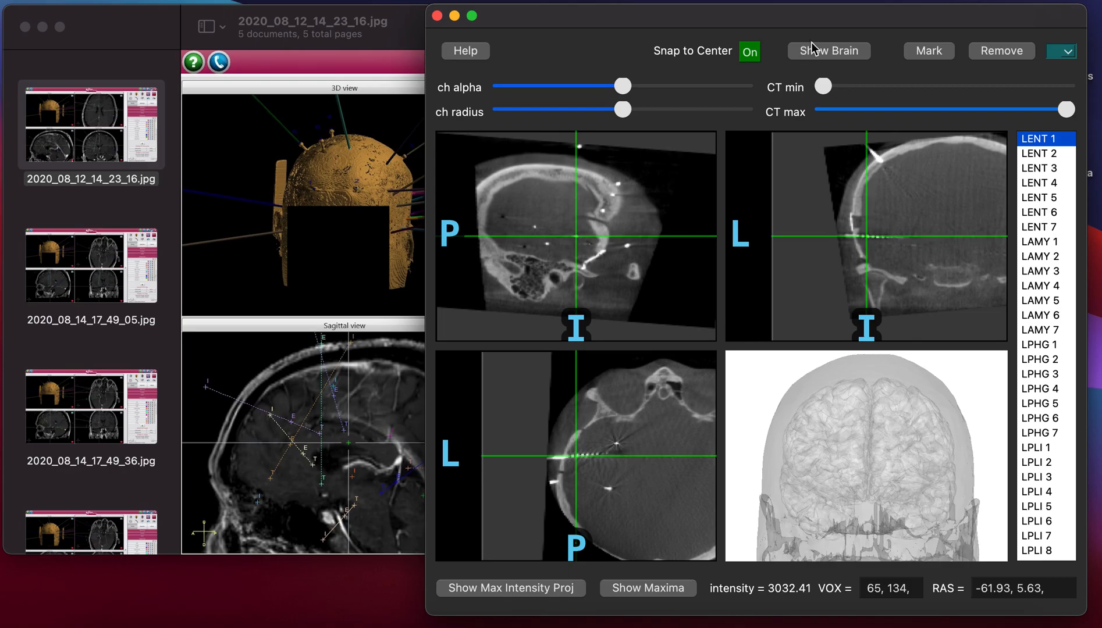
click(829, 51)
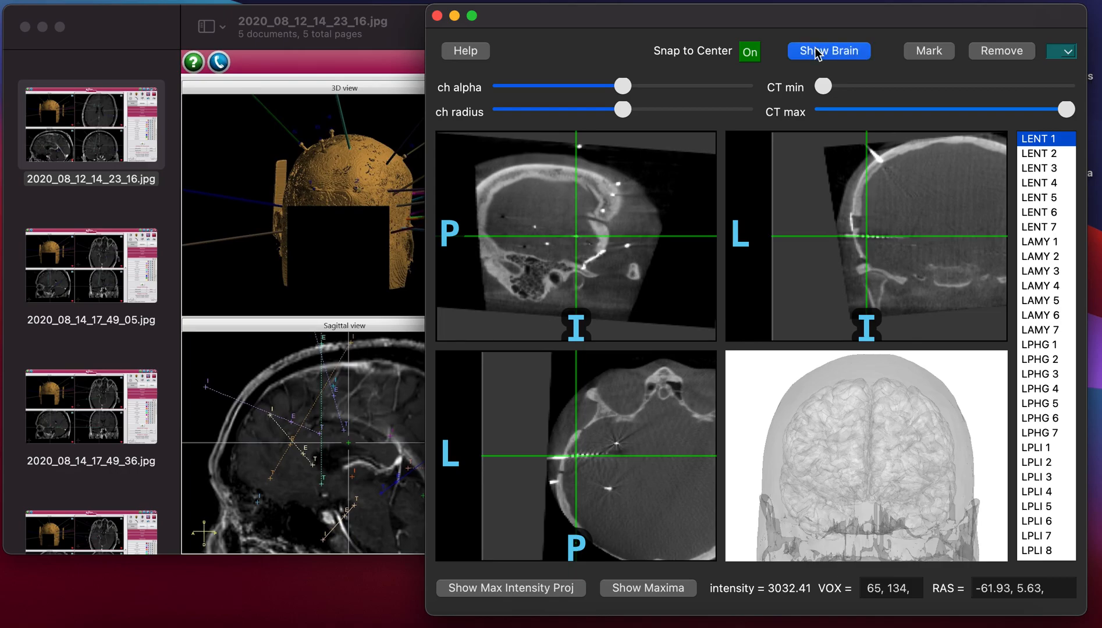
click(829, 51)
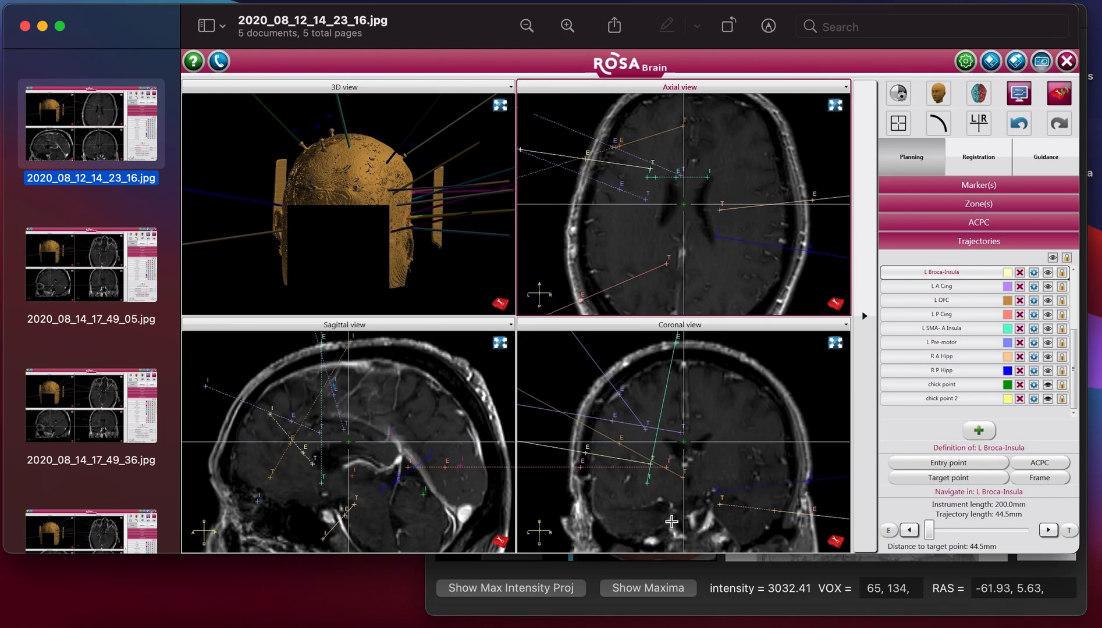
mouse_move(650, 502)
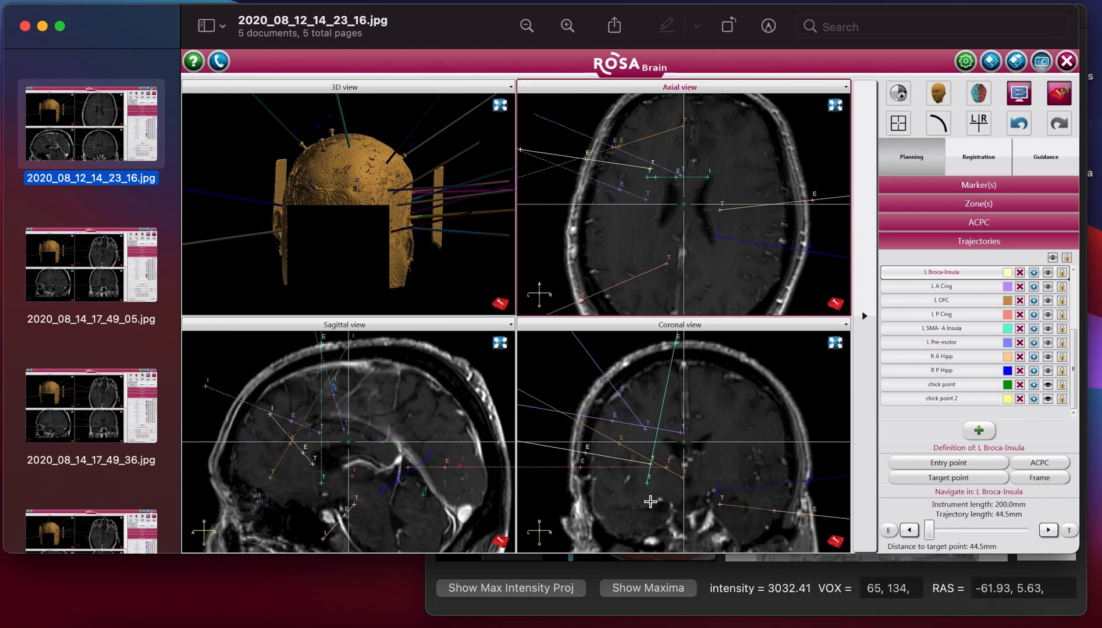
mouse_move(600, 578)
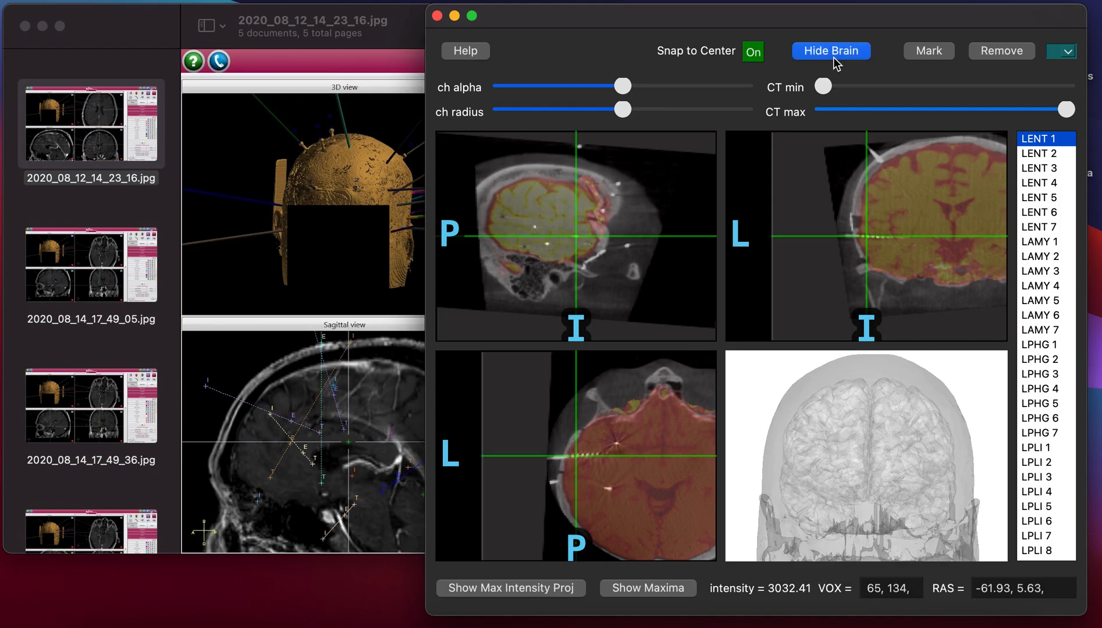
click(832, 51)
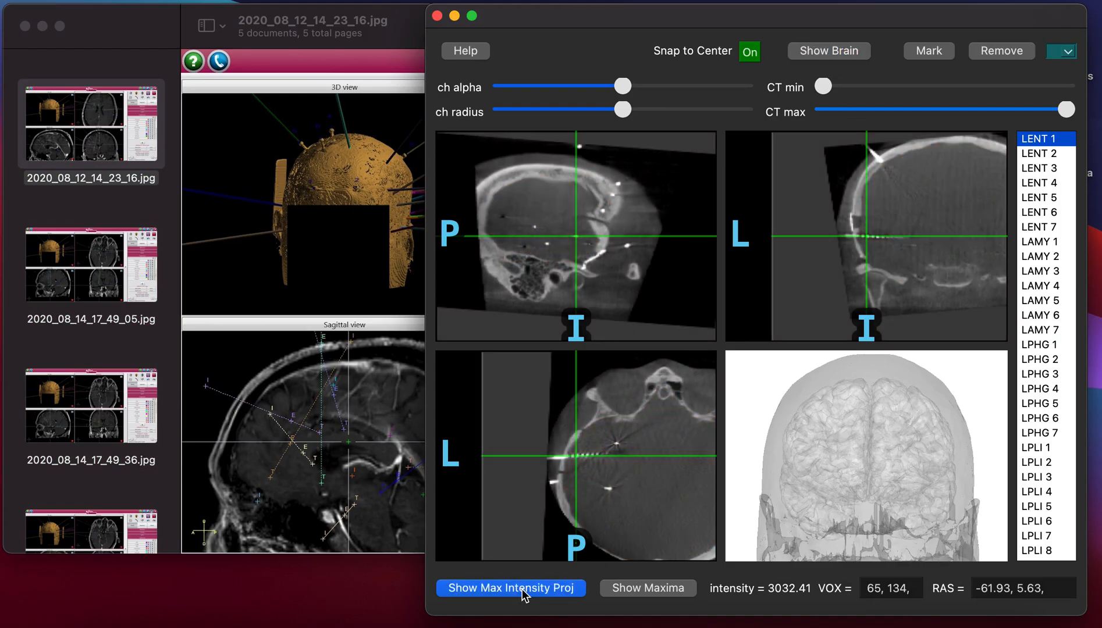
- Switch the CT slice views to maximum intensity projections to reveal all electrode shafts
click(510, 604)
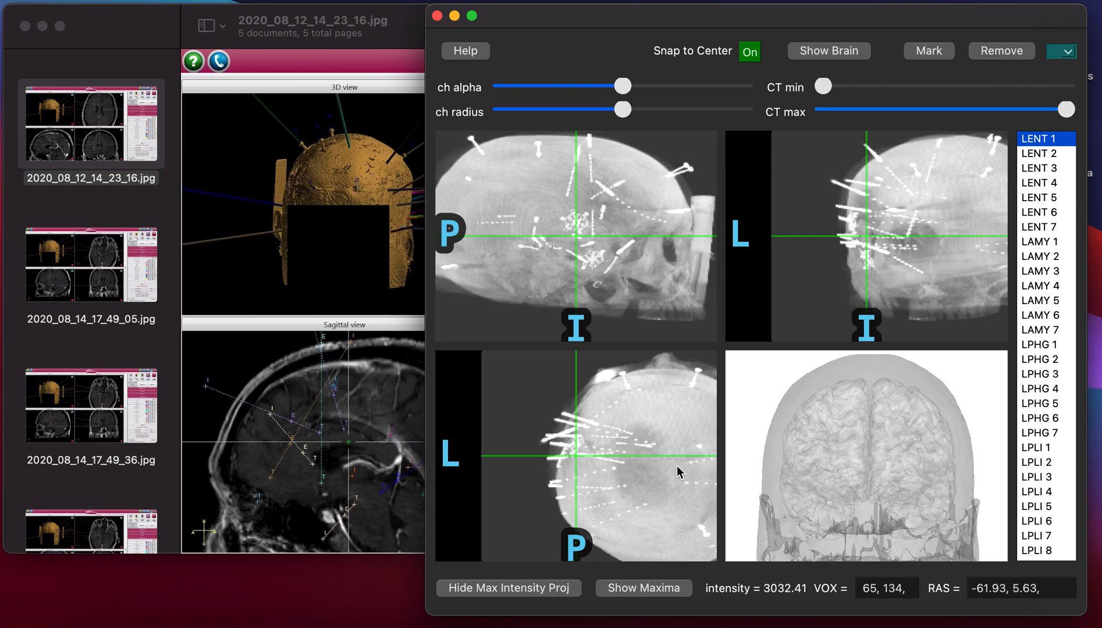
mouse_move(594, 474)
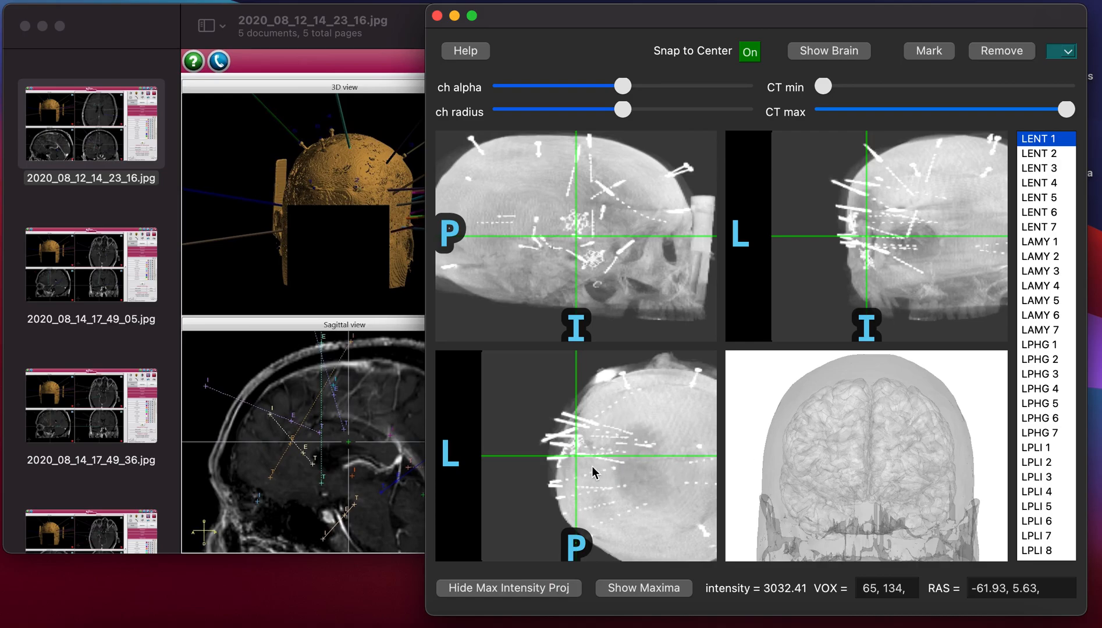
mouse_move(629, 459)
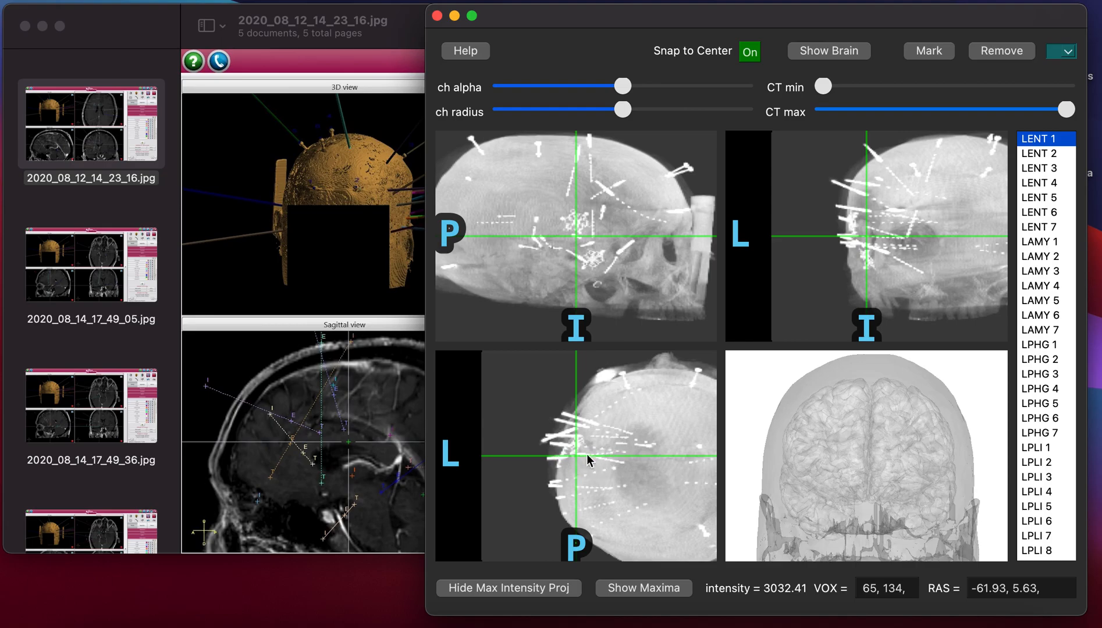
mouse_move(618, 451)
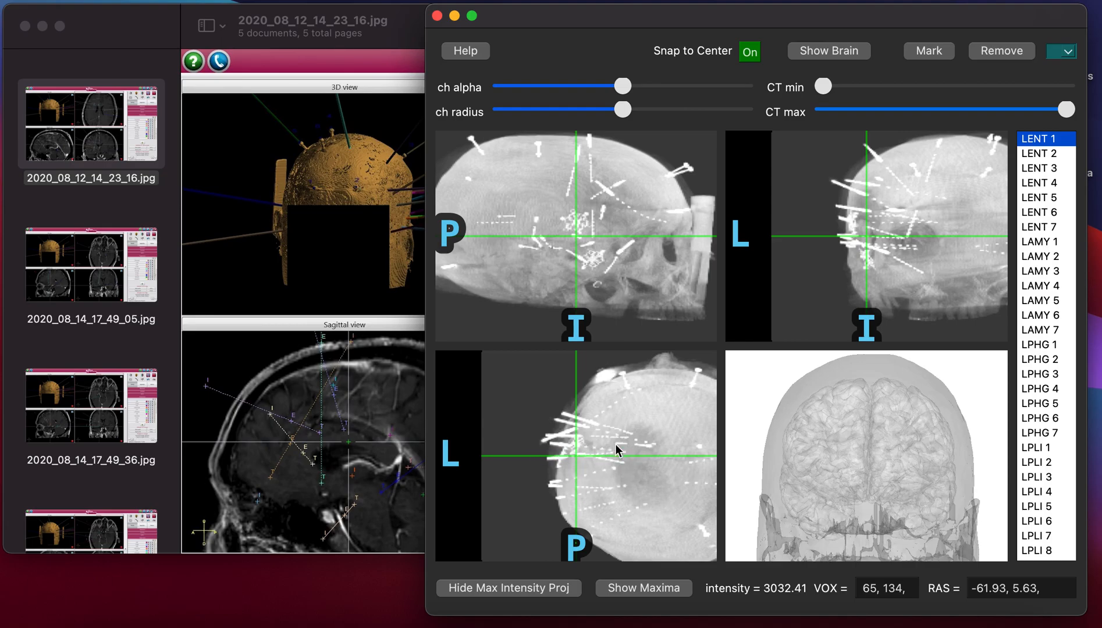
mouse_move(591, 457)
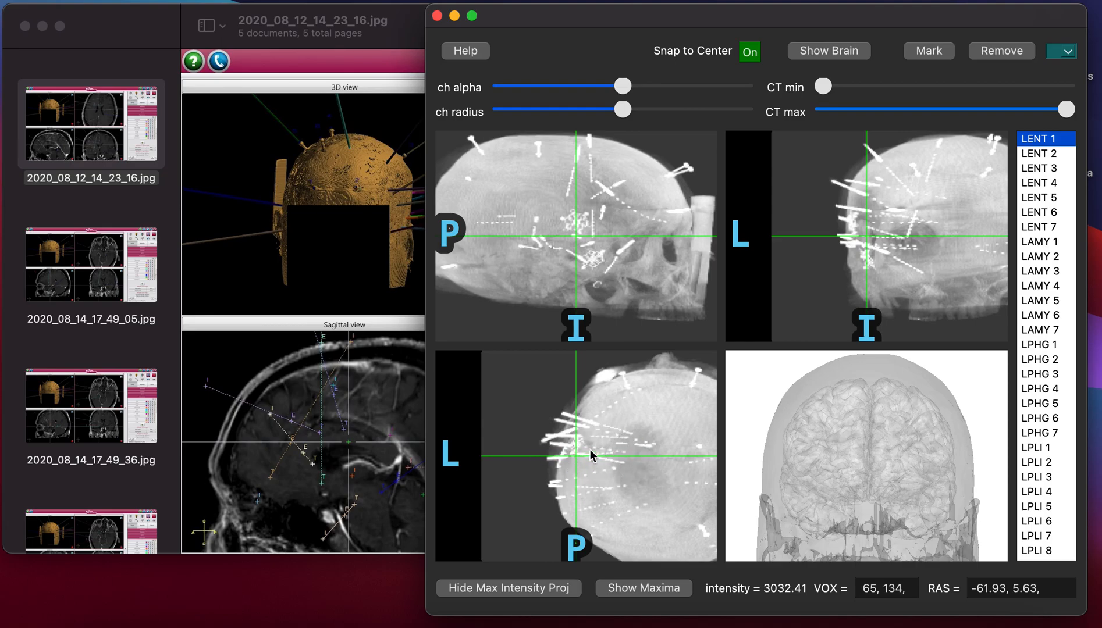
mouse_move(599, 468)
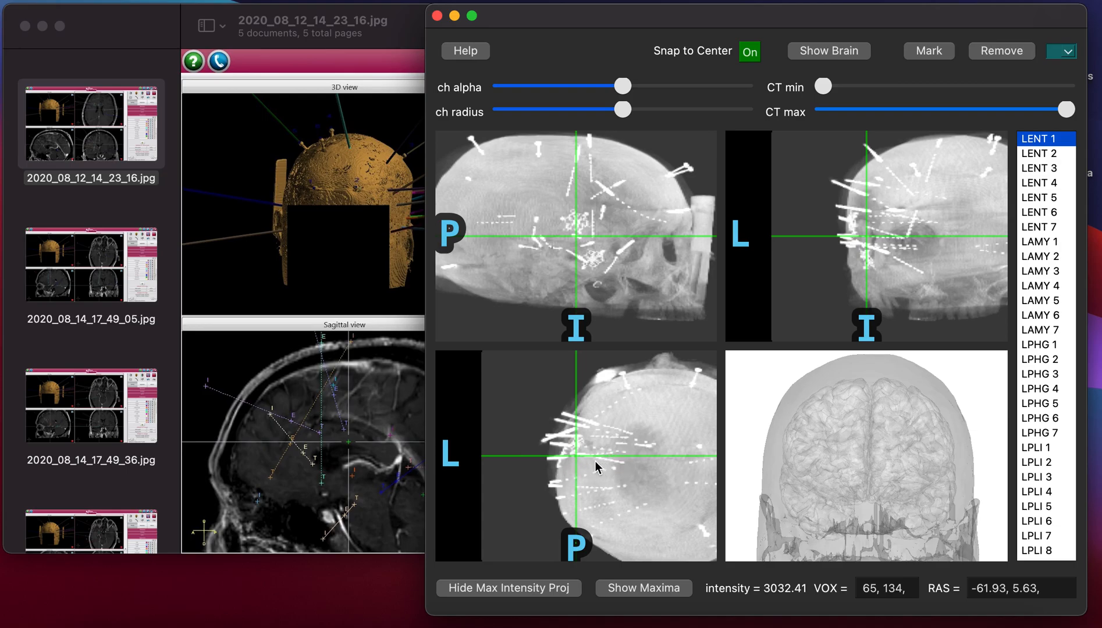
mouse_move(839, 272)
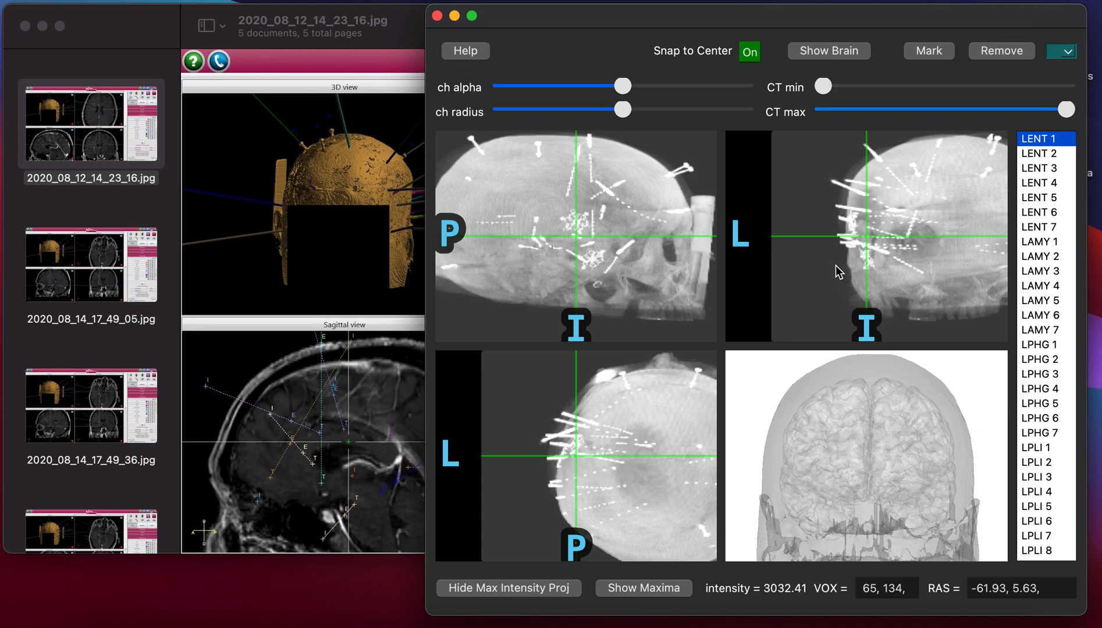
mouse_move(905, 247)
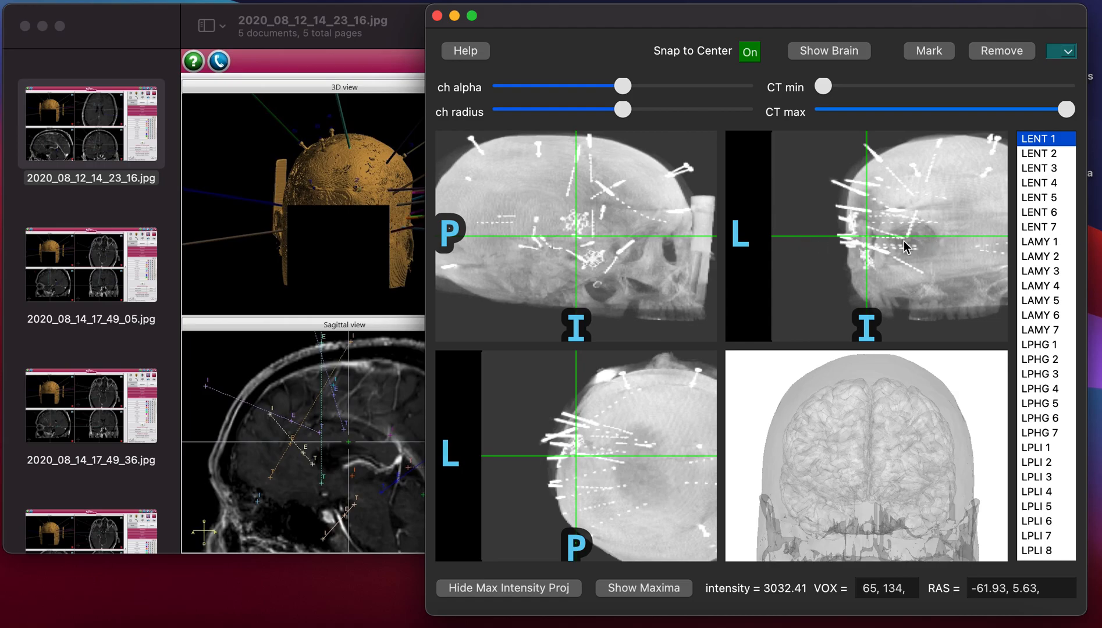
mouse_move(910, 244)
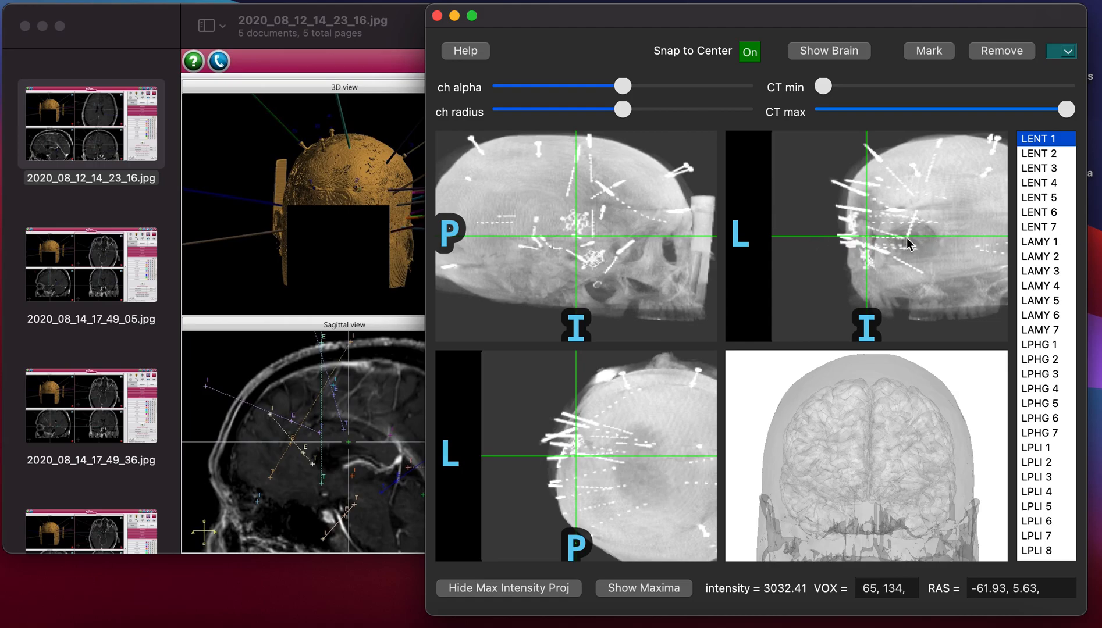
mouse_move(865, 277)
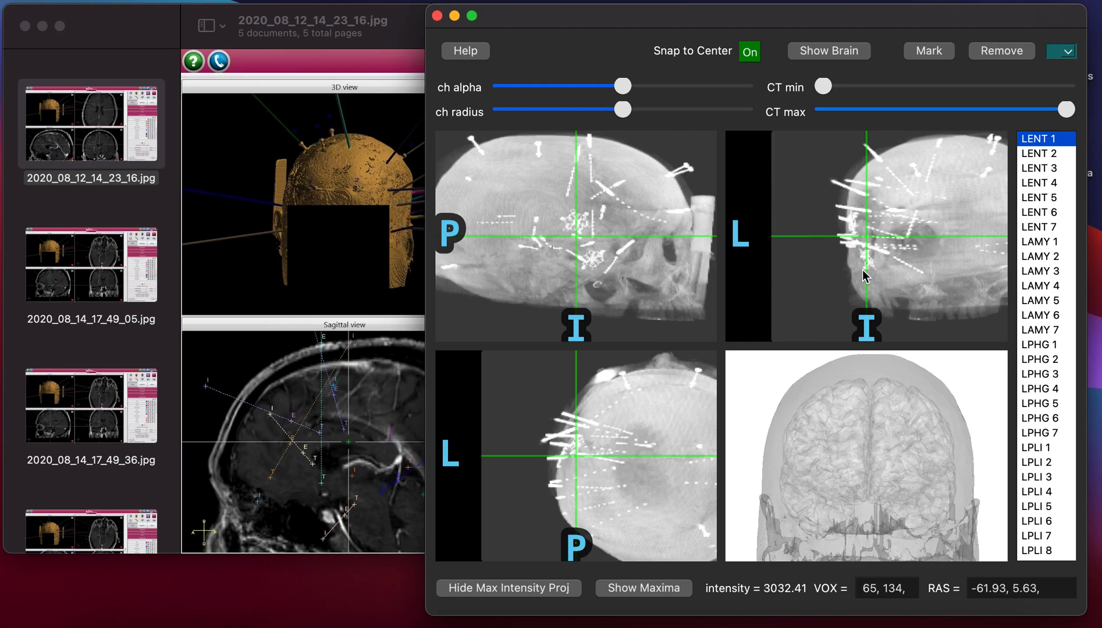
mouse_move(540, 496)
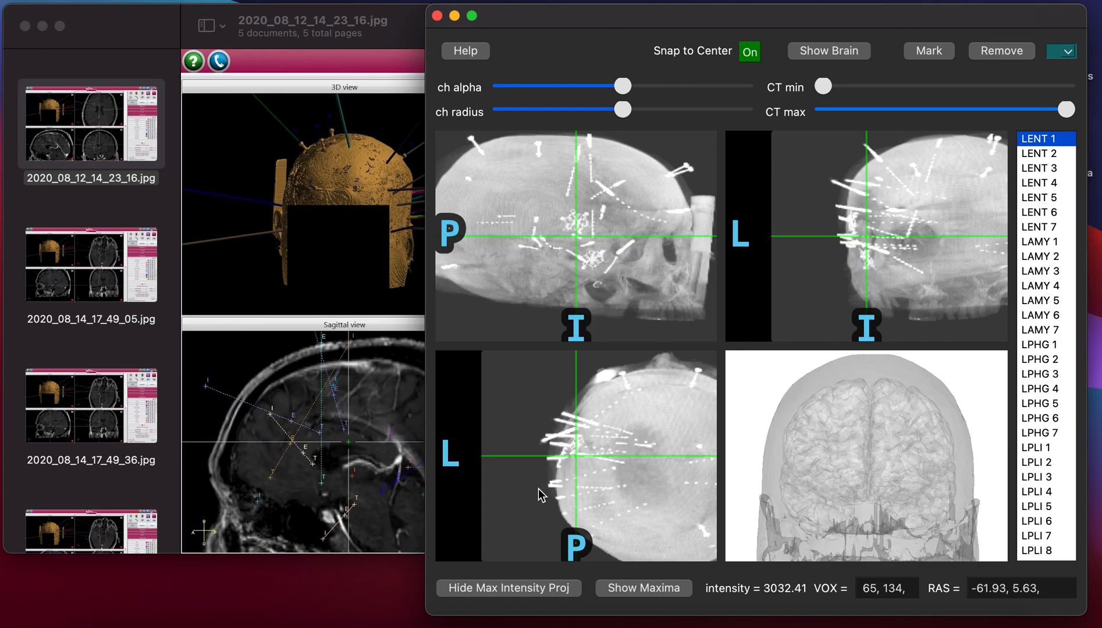
mouse_move(624, 476)
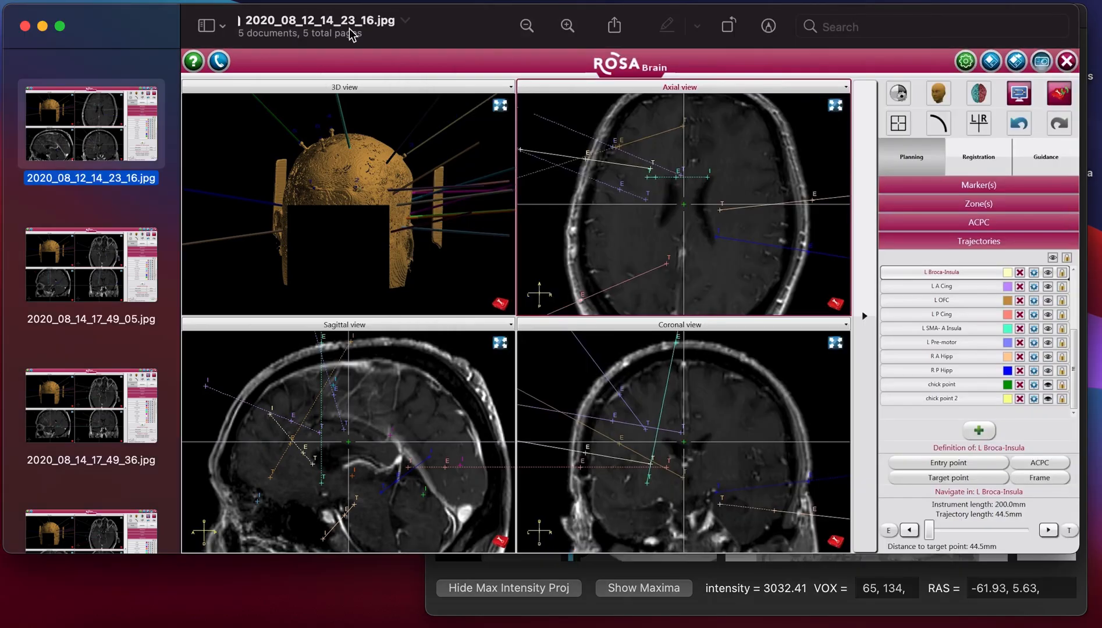
mouse_move(560, 143)
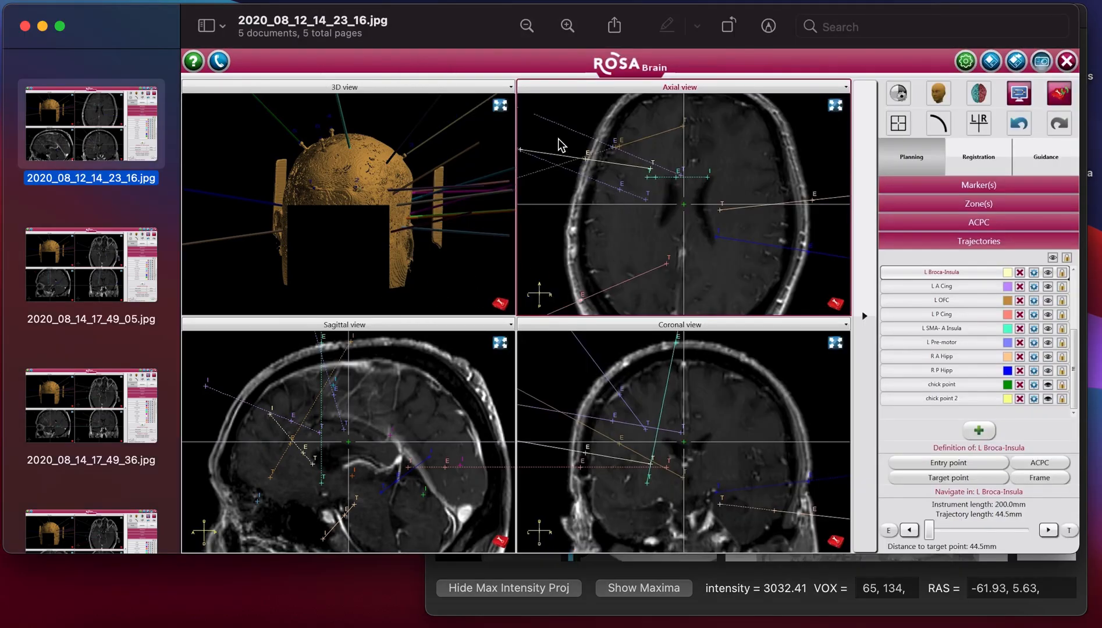
mouse_move(55, 305)
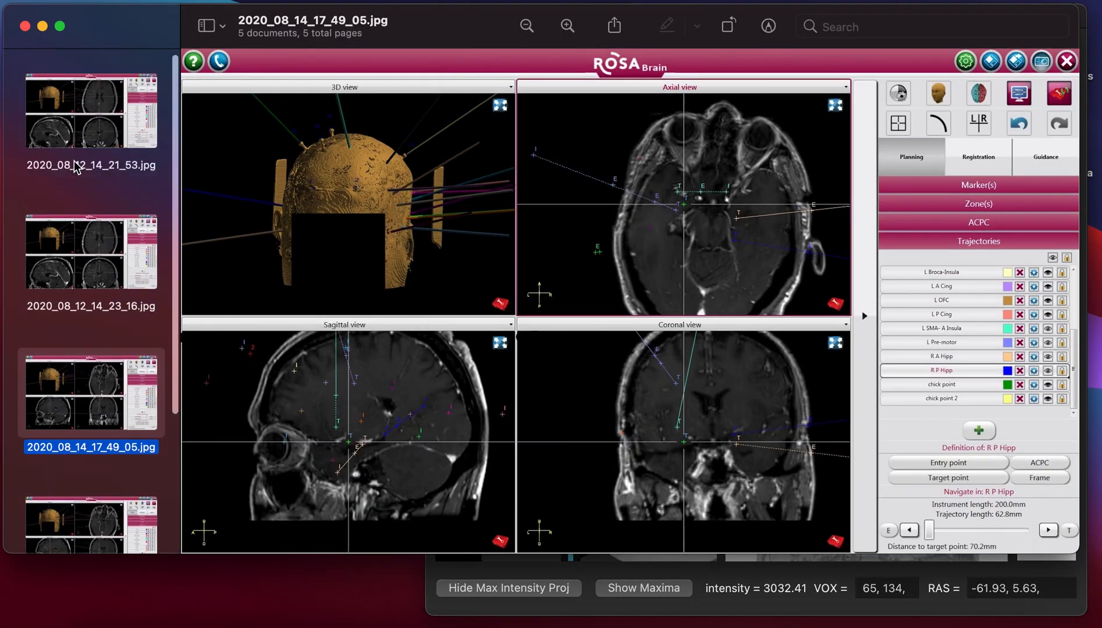
- Display ROSA screenshot 2020_08_12_14_21_53.jpg listing the L ENT trajectory in Preview
click(90, 110)
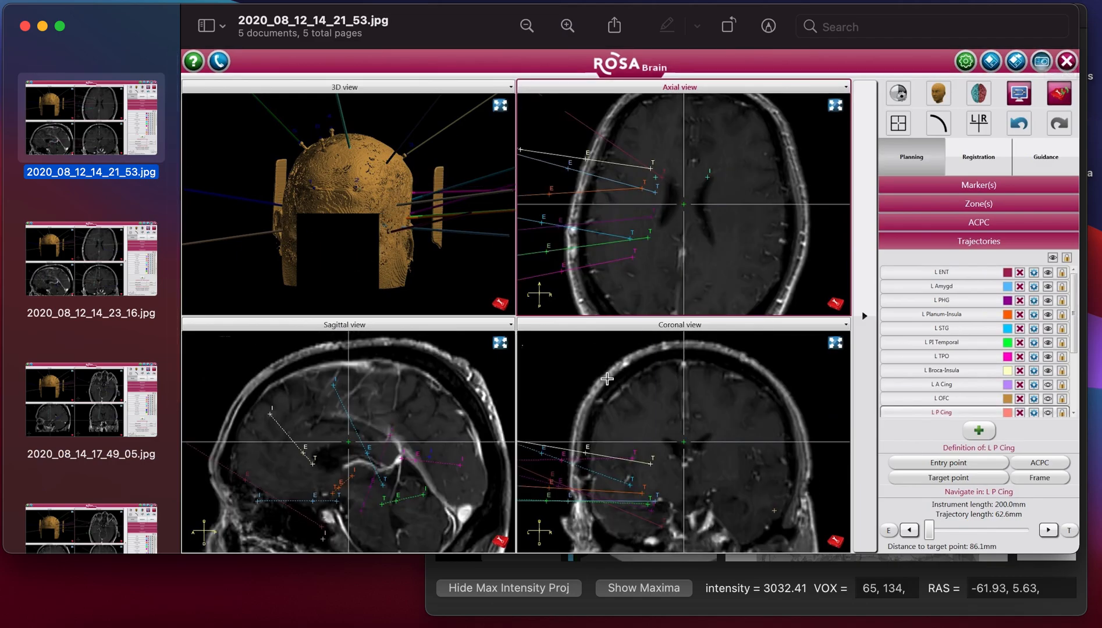
mouse_move(602, 510)
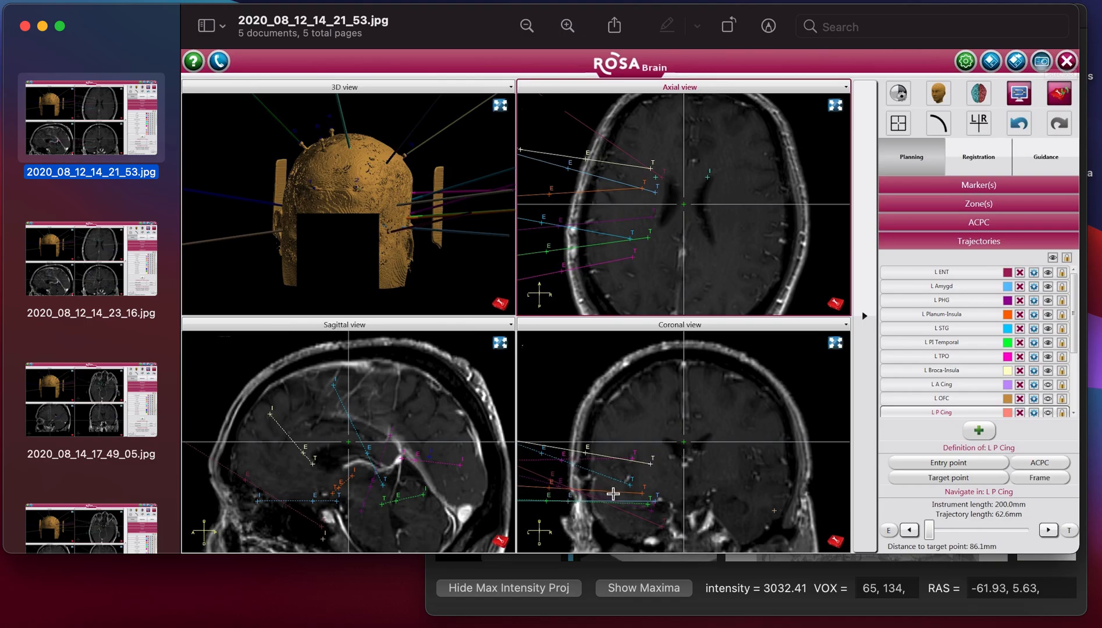
mouse_move(579, 504)
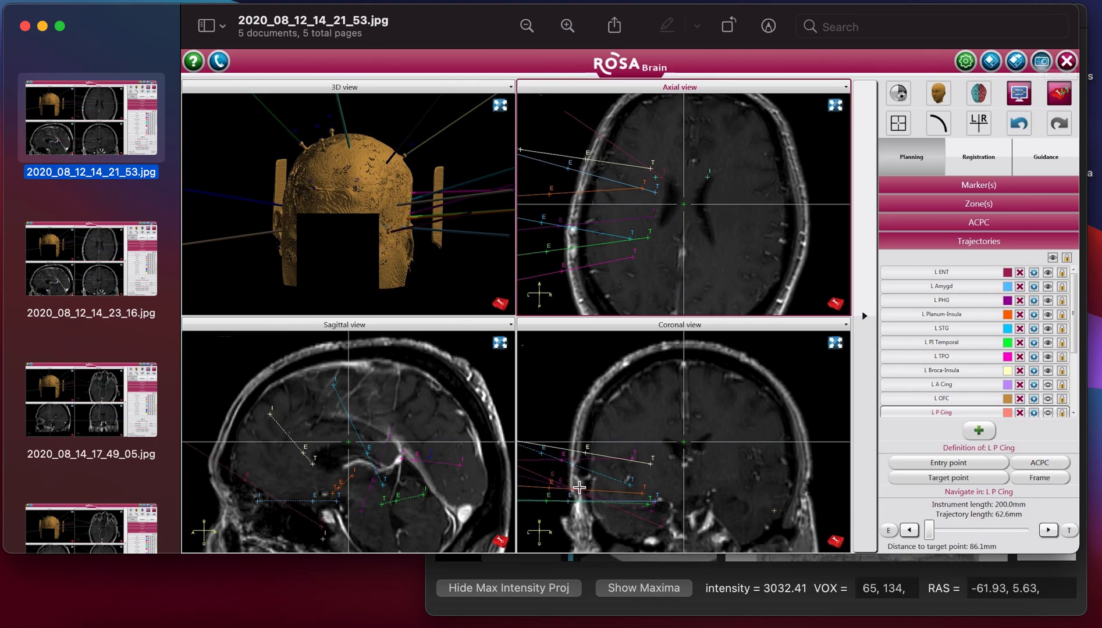
mouse_move(624, 510)
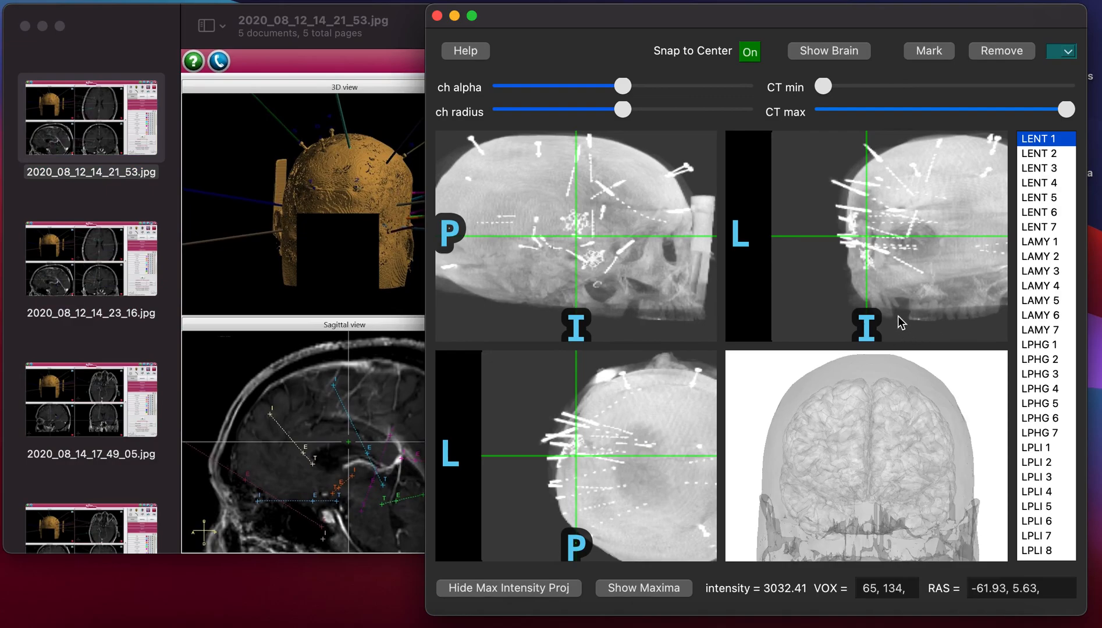
mouse_move(922, 257)
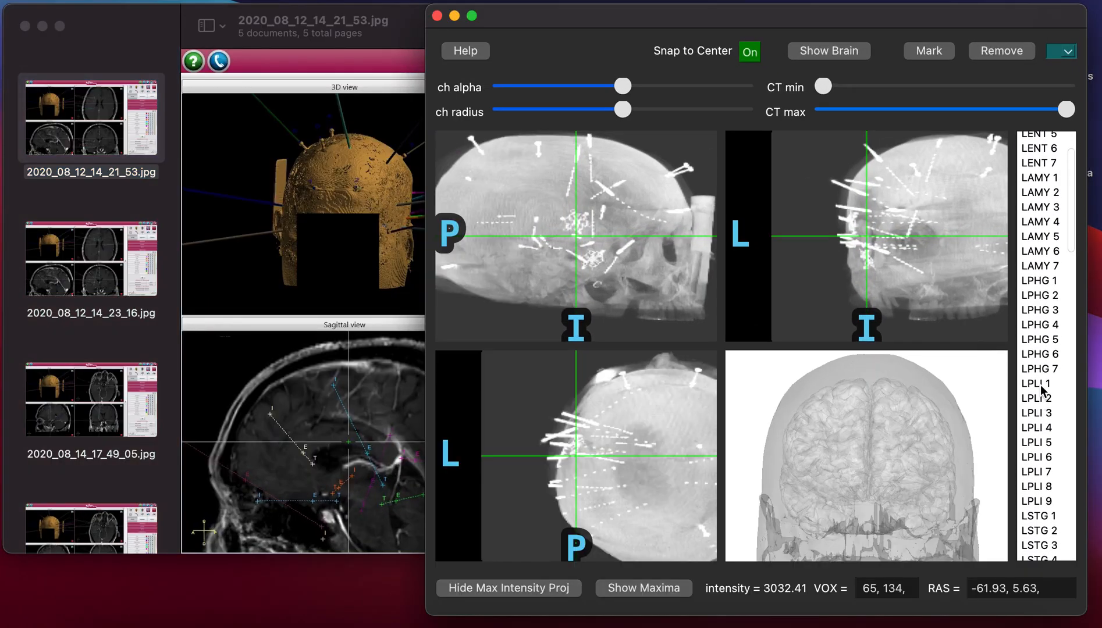
- Select contact LPLI 1 and return the slices from projections to plain CT
click(1039, 383)
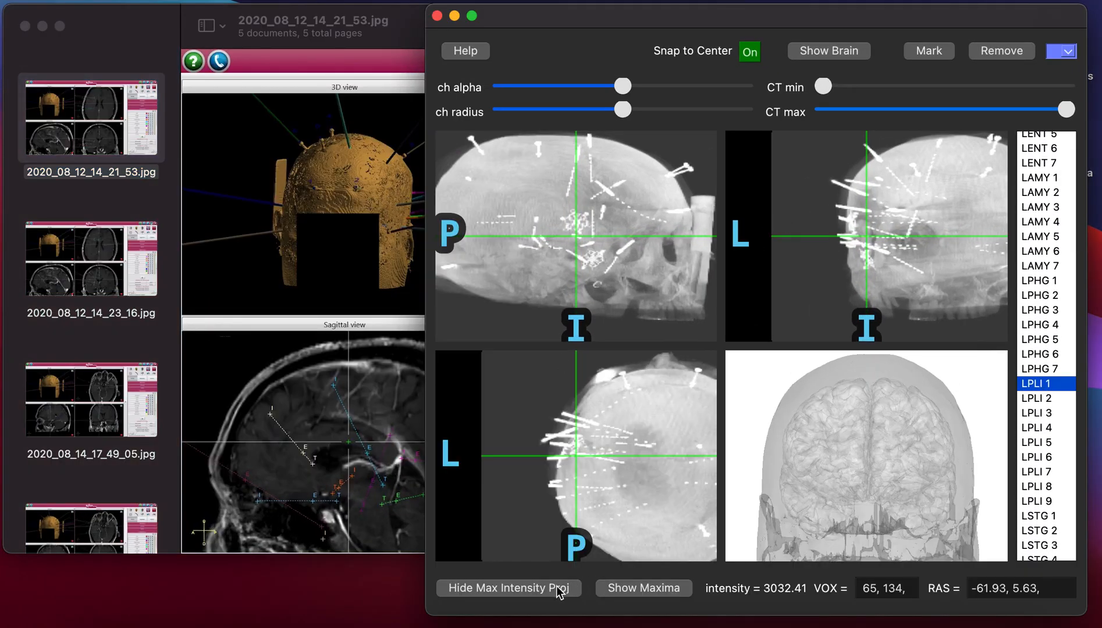
click(508, 588)
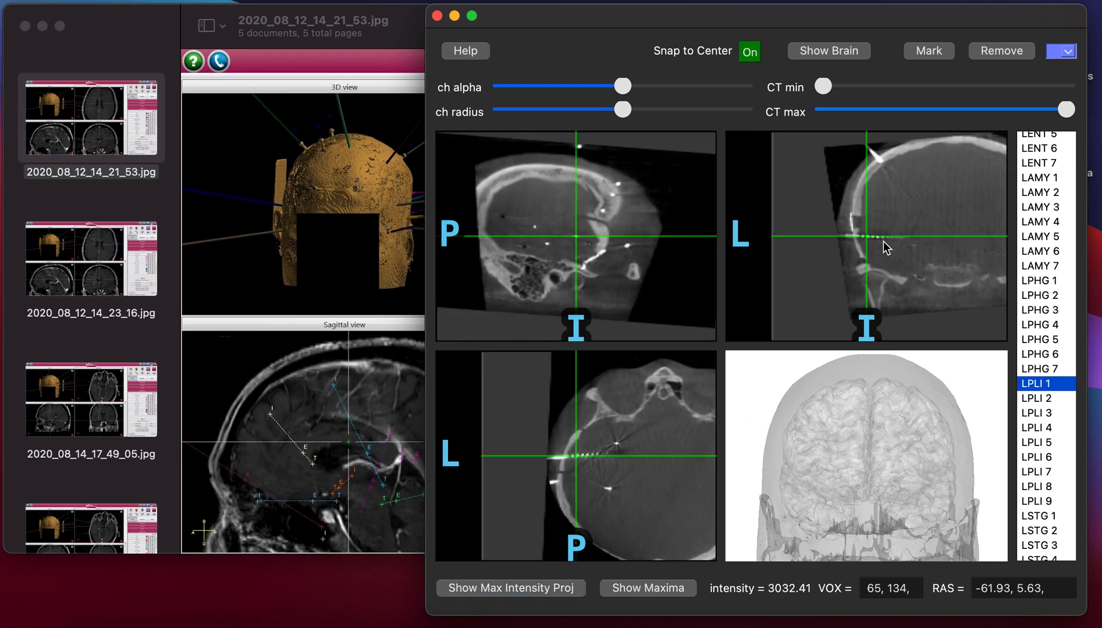
- Move the crosshair along the LPLI shaft onto its tip contact, toggling Snap to Center off and on
click(881, 247)
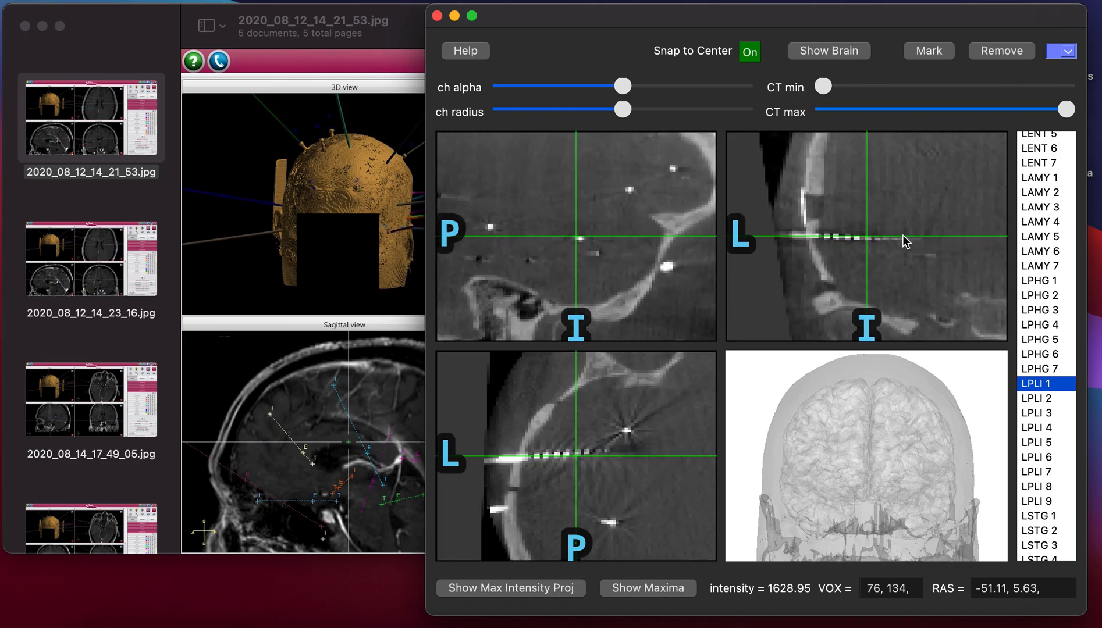
click(654, 417)
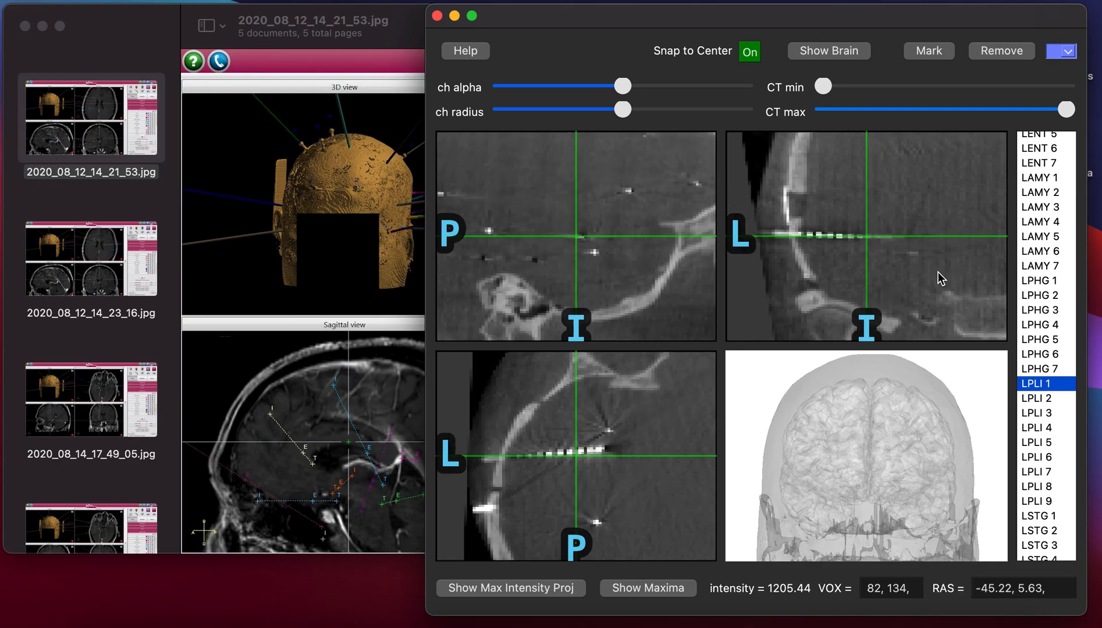
mouse_move(598, 461)
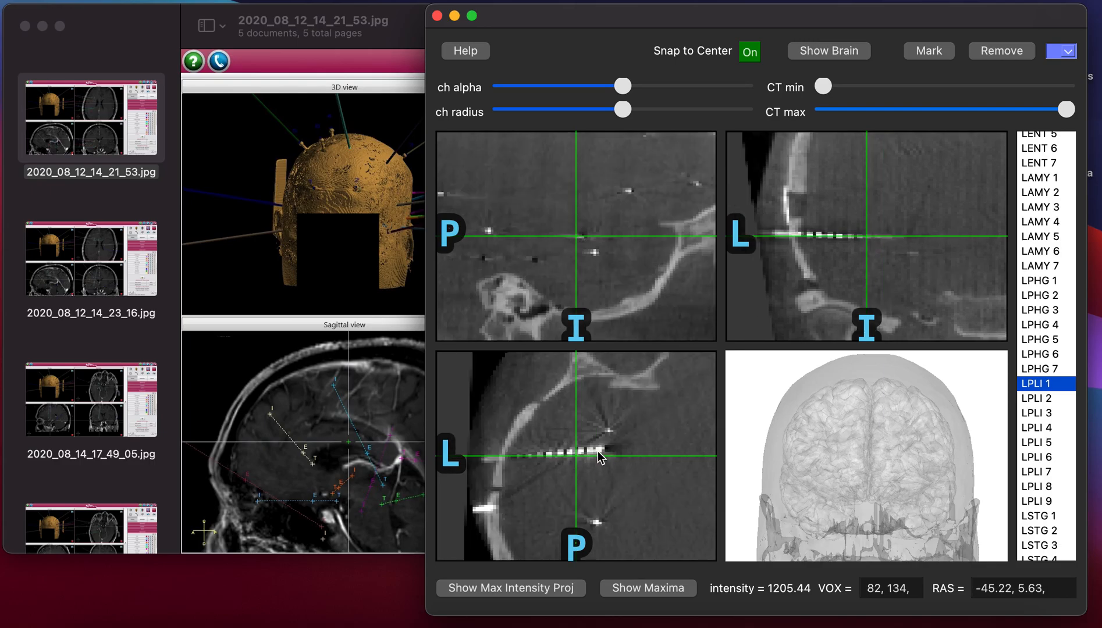
click(602, 456)
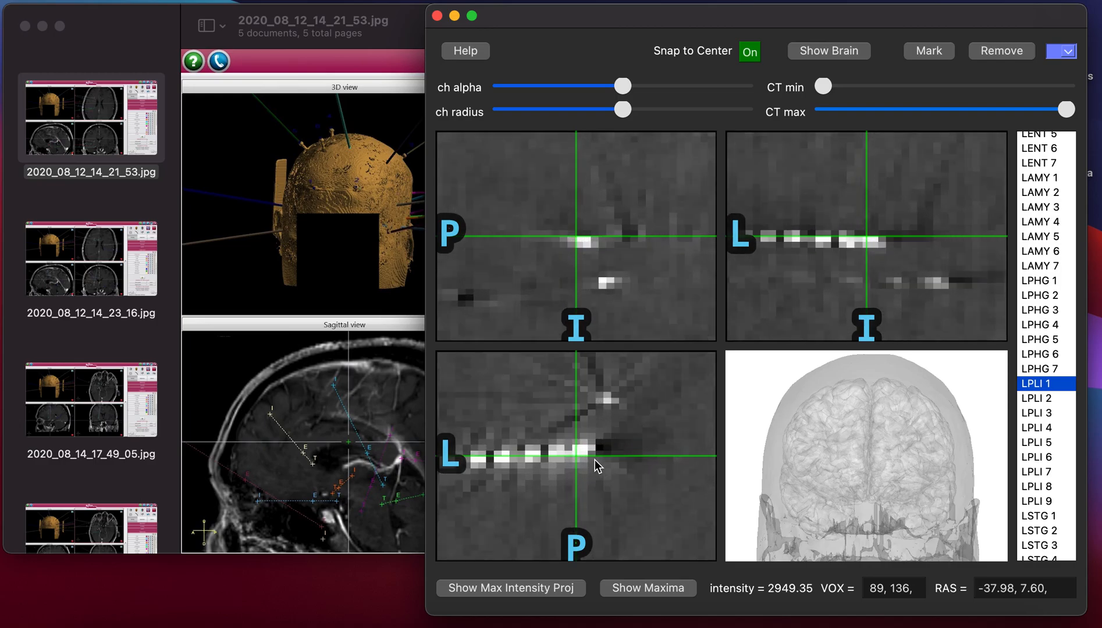
click(572, 473)
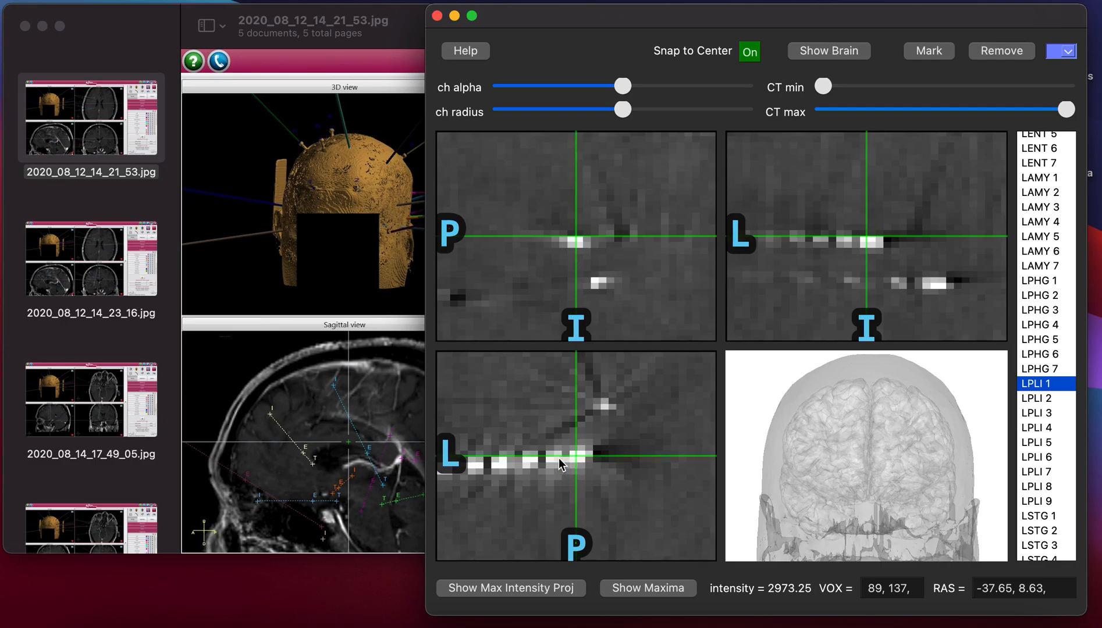
mouse_move(587, 464)
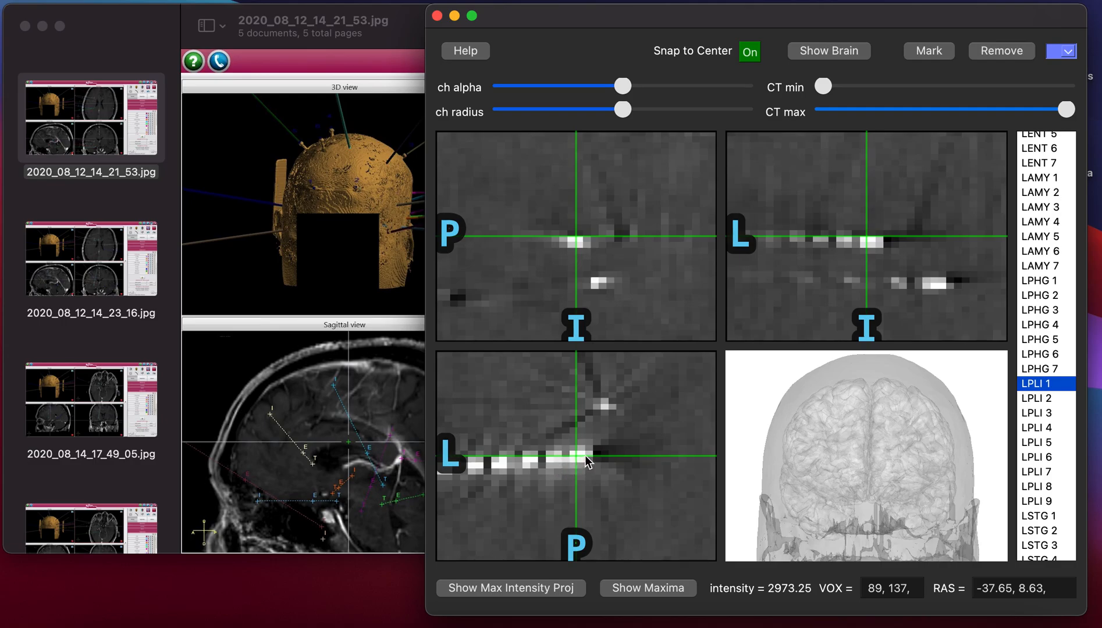
click(750, 50)
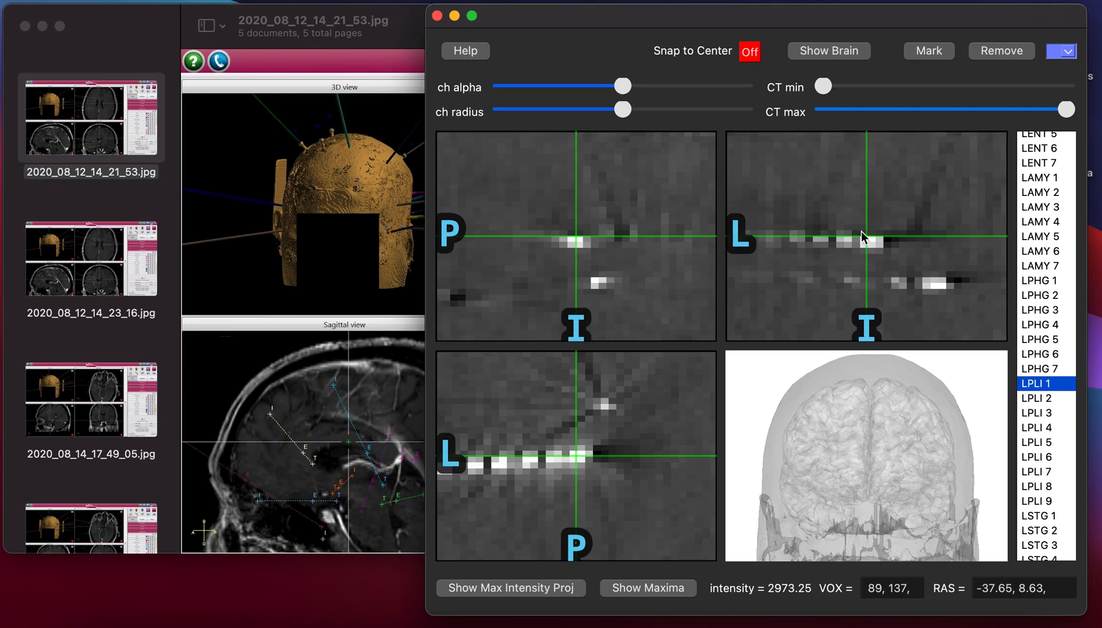
mouse_move(889, 177)
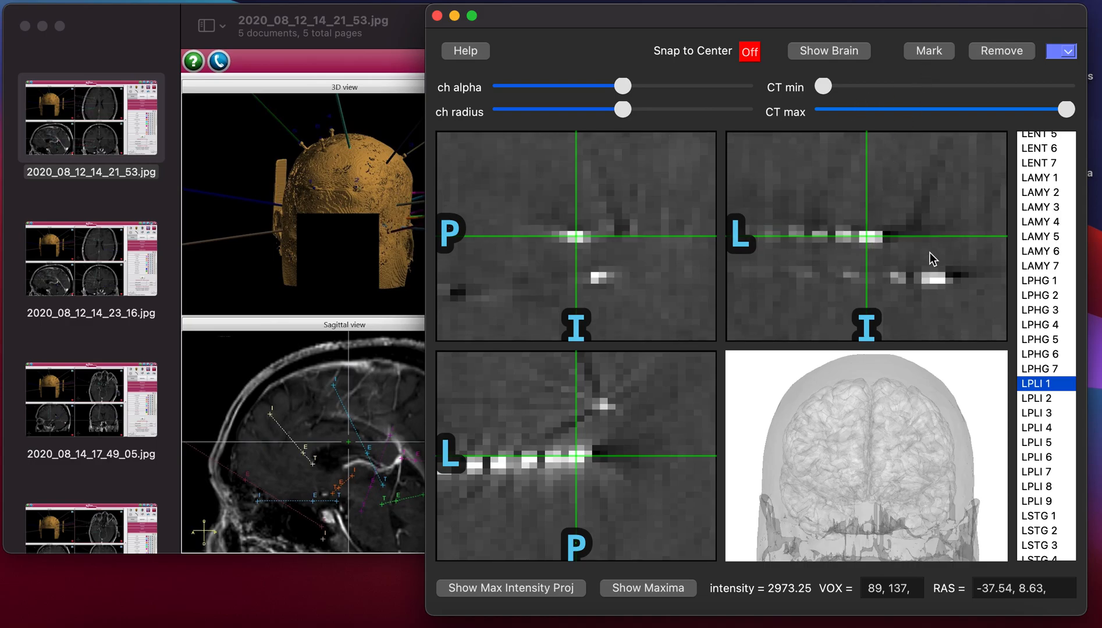
click(751, 51)
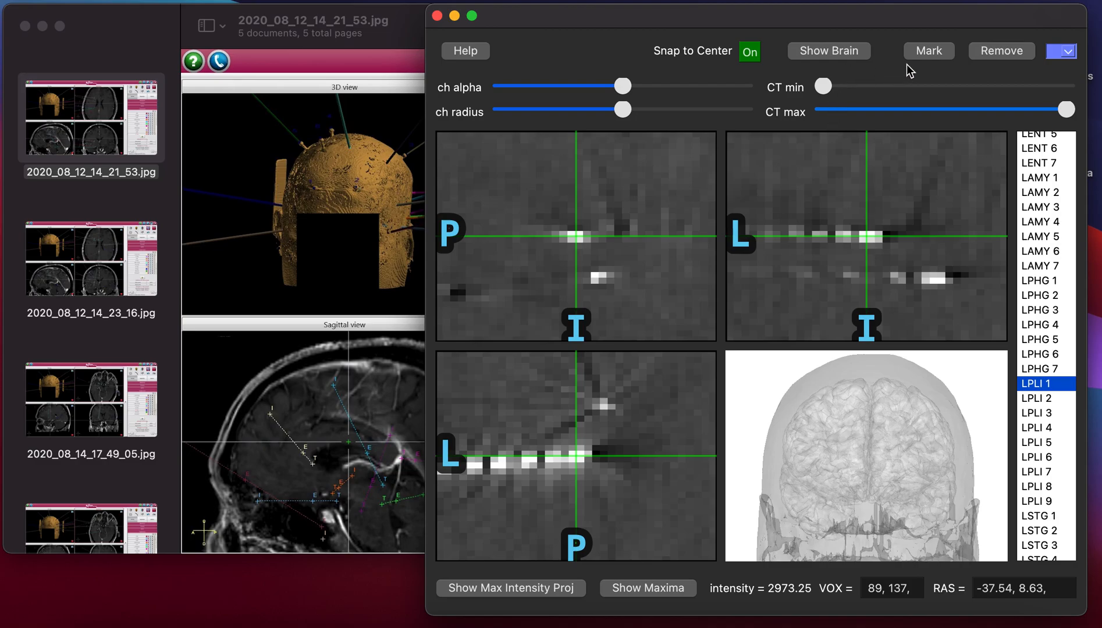
mouse_move(931, 94)
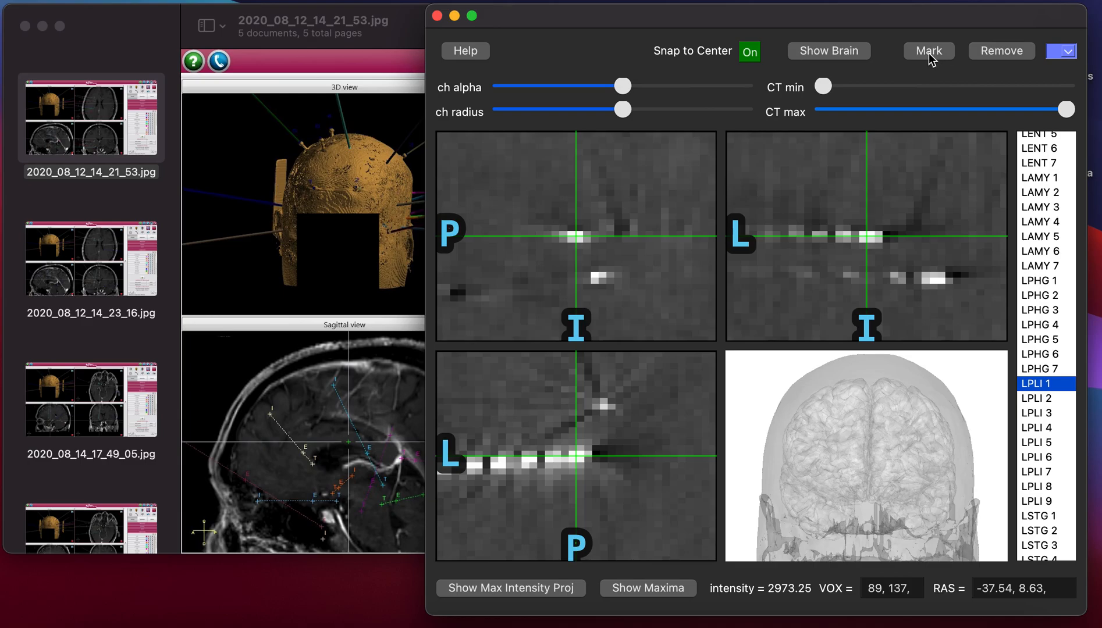
- Mark LPLI 1 and LPLI 2 along the shaft, shrinking the contact marker radius
click(928, 51)
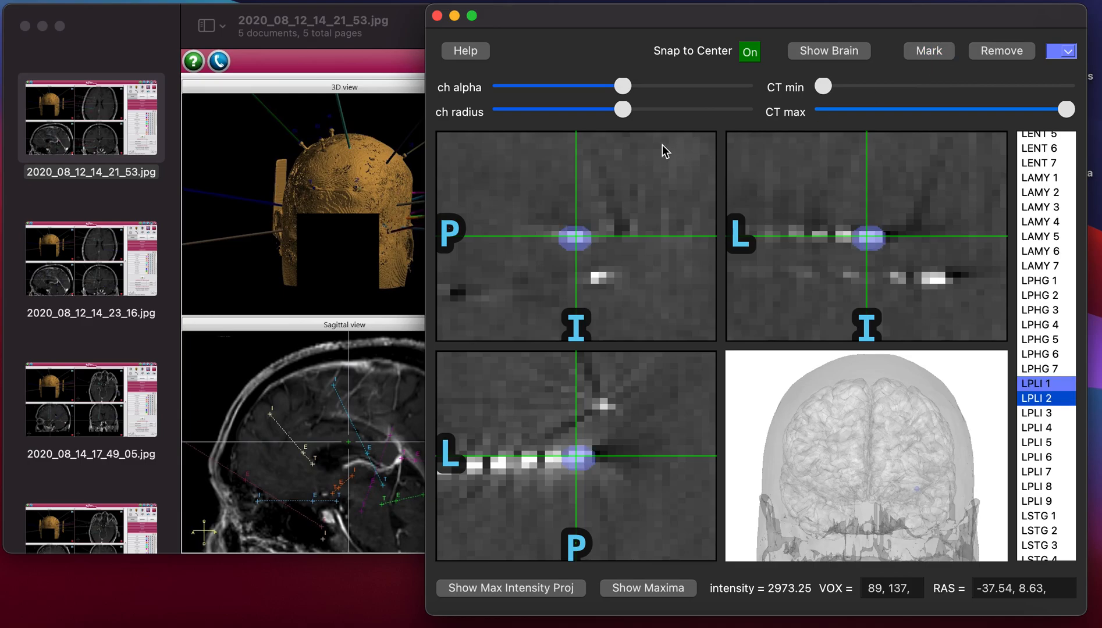
drag(621, 109, 585, 109)
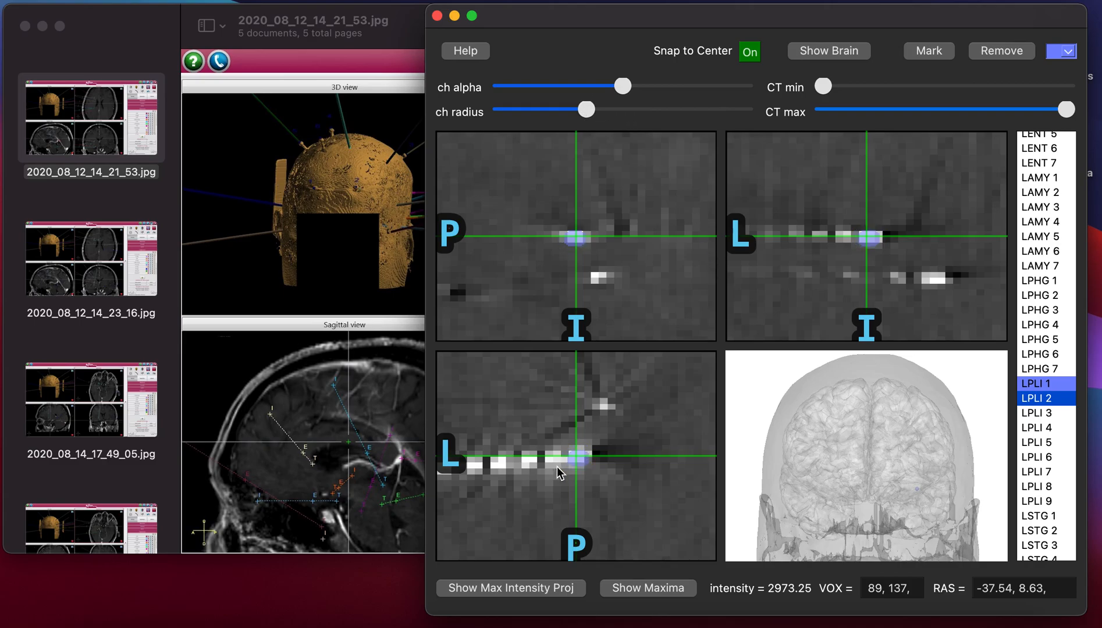
click(753, 257)
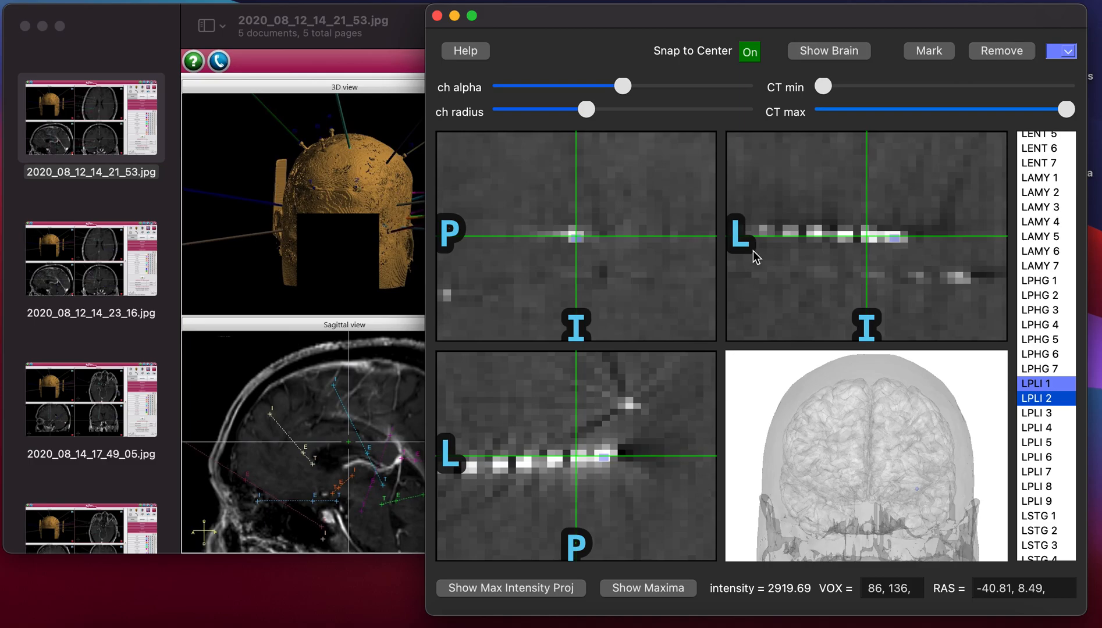
click(929, 52)
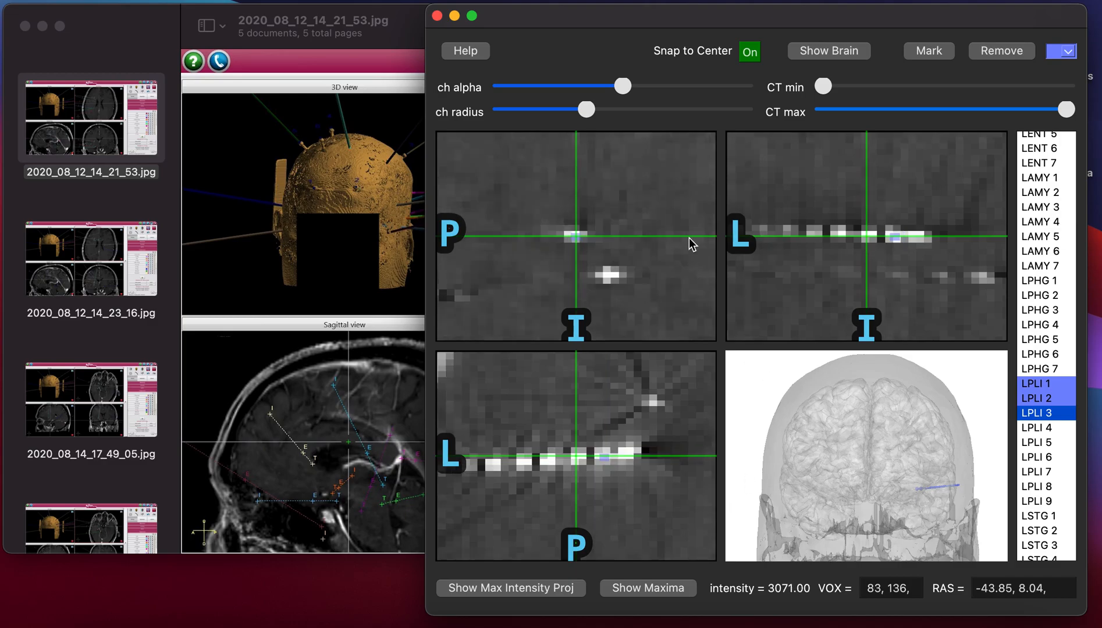
- Mark LPLI 3 and LPLI 4 with snapping off, then turn on Show Maxima
click(929, 51)
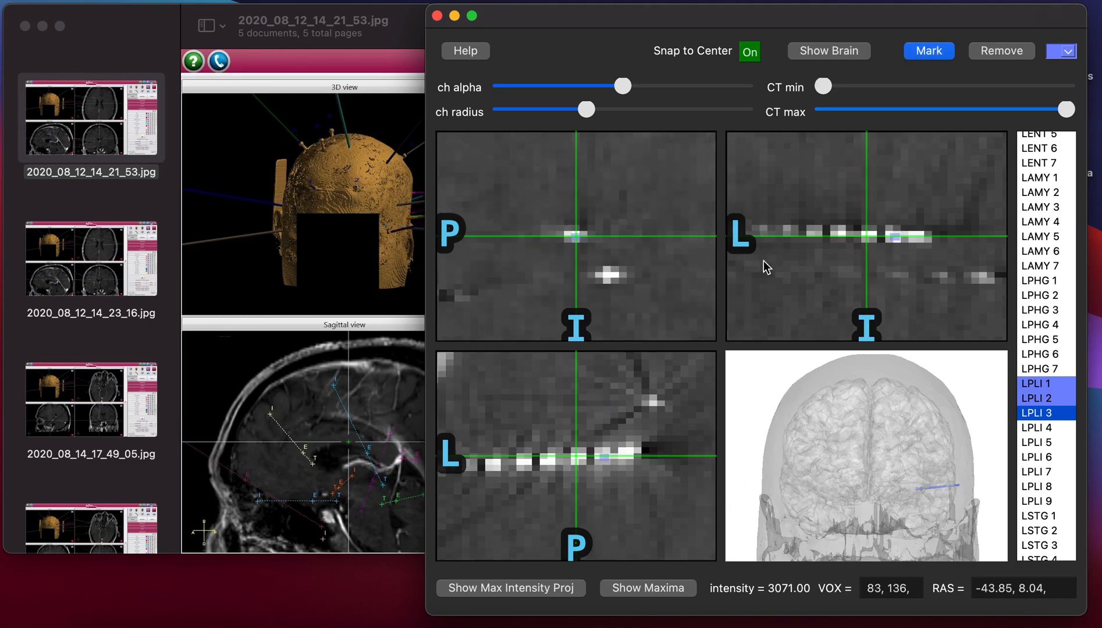
click(1041, 428)
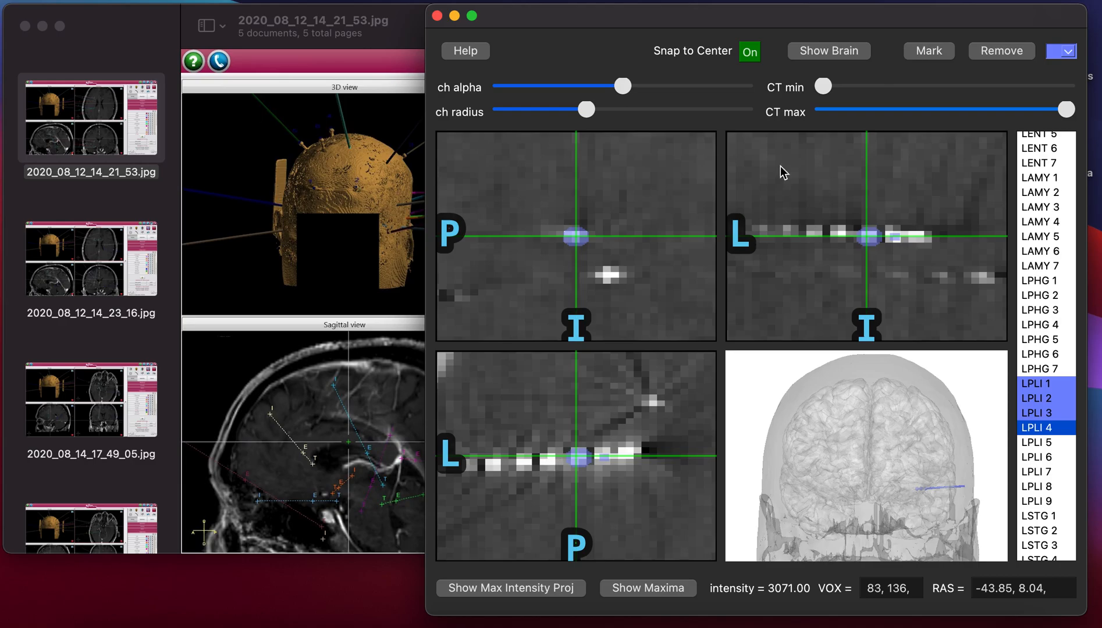
click(749, 51)
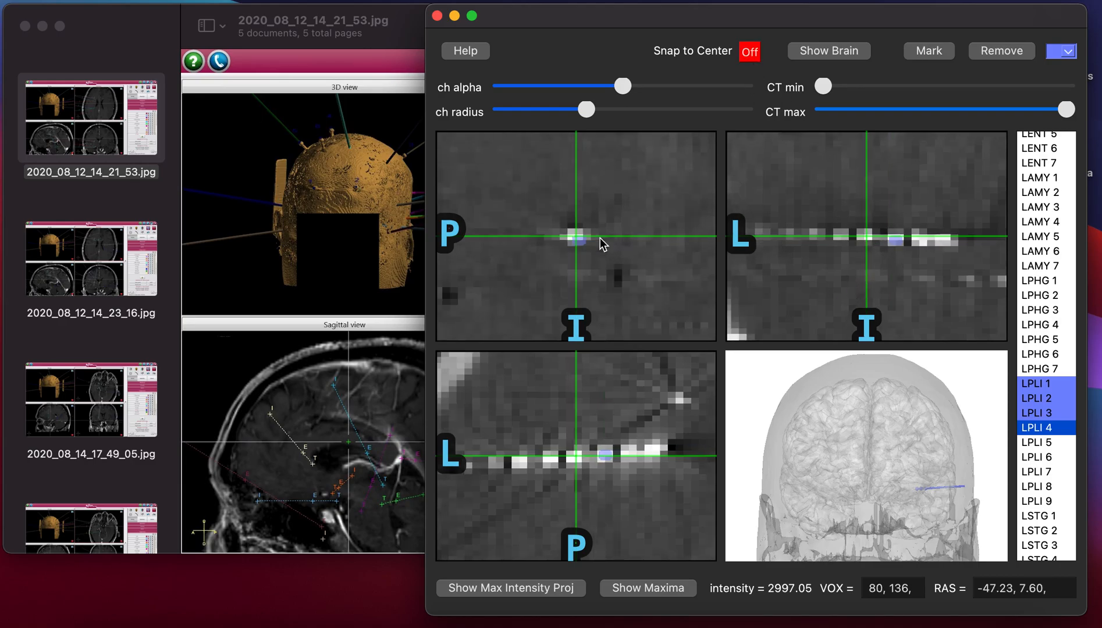
mouse_move(576, 479)
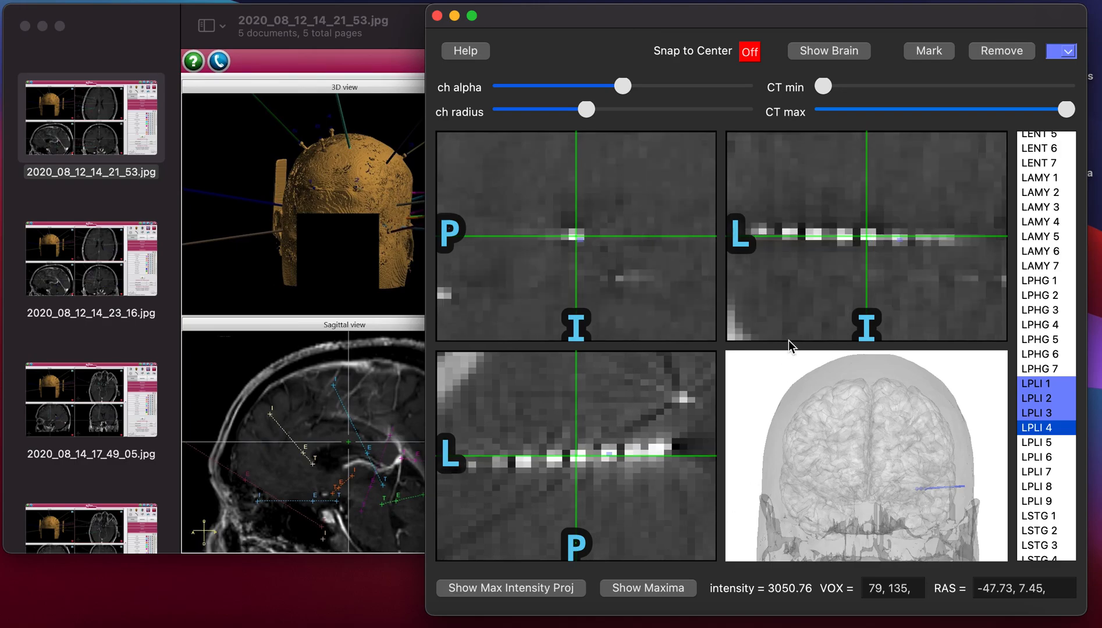
click(928, 51)
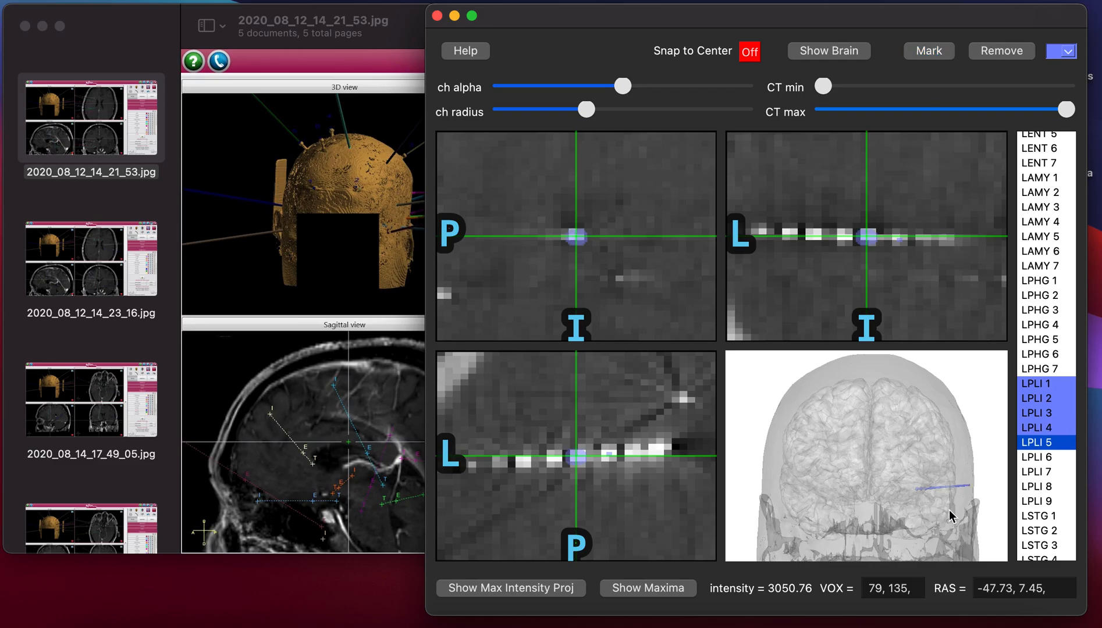
mouse_move(992, 494)
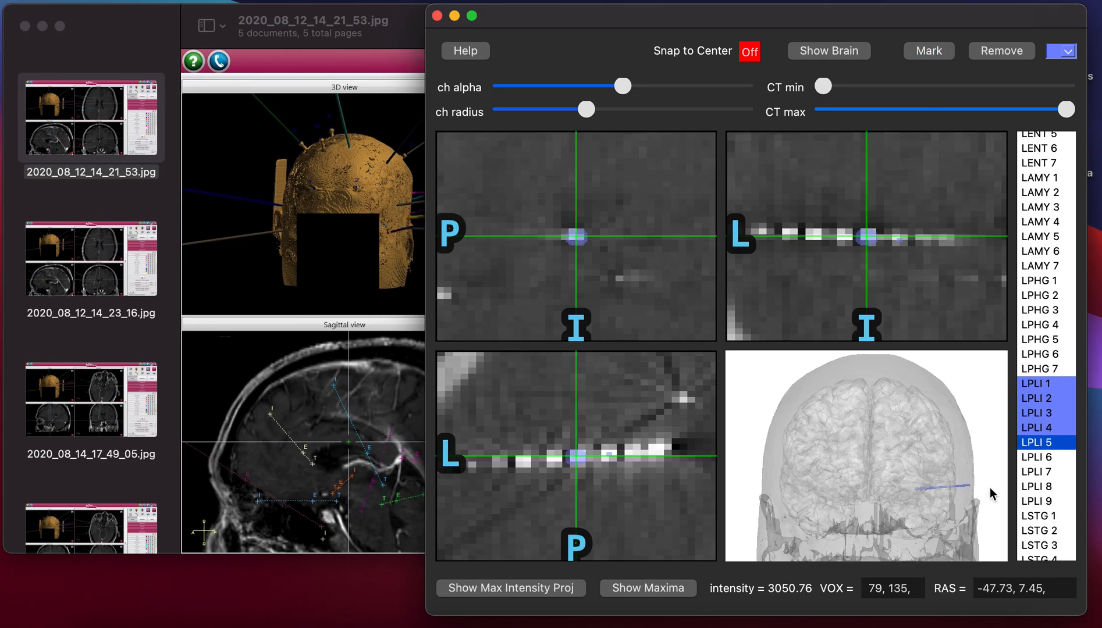
mouse_move(956, 512)
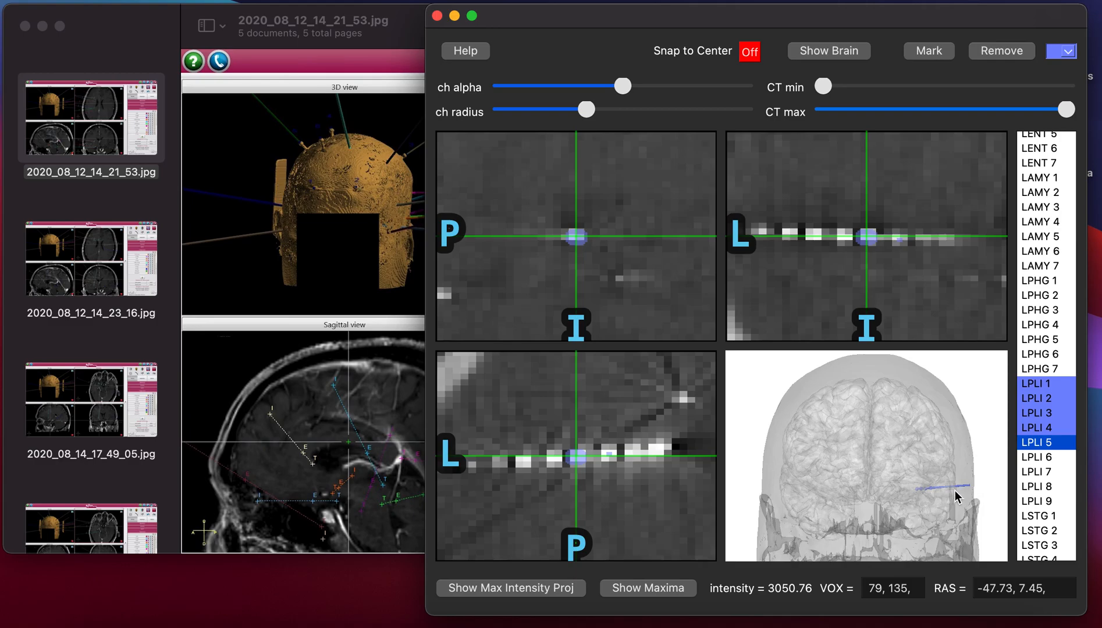
click(648, 588)
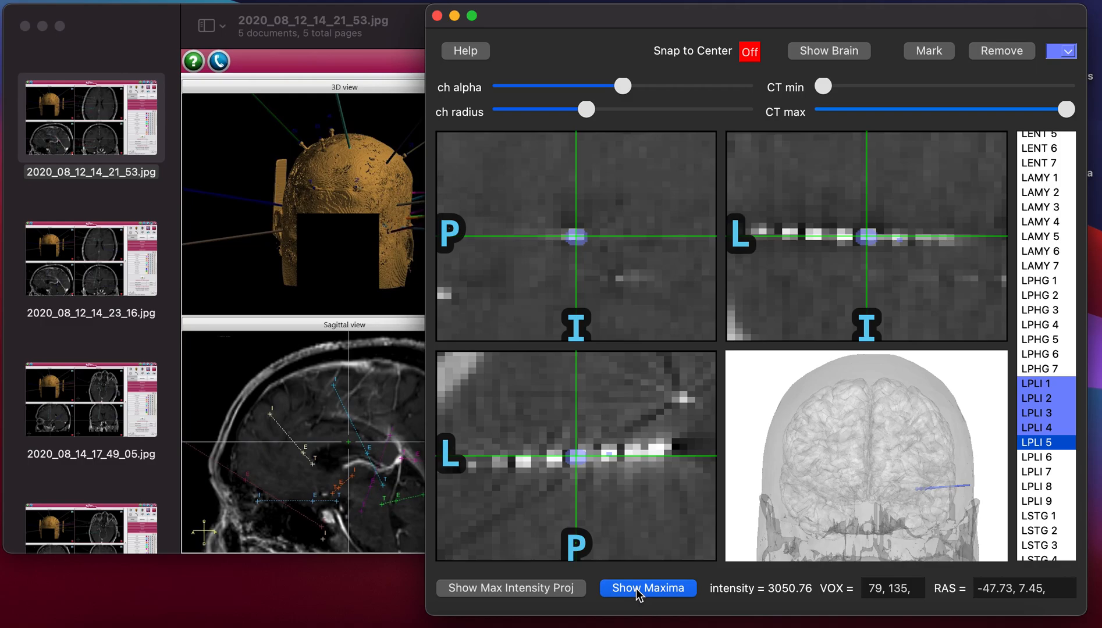
- Show local CT intensity maxima on the slices and reselect LPLI 4
click(648, 588)
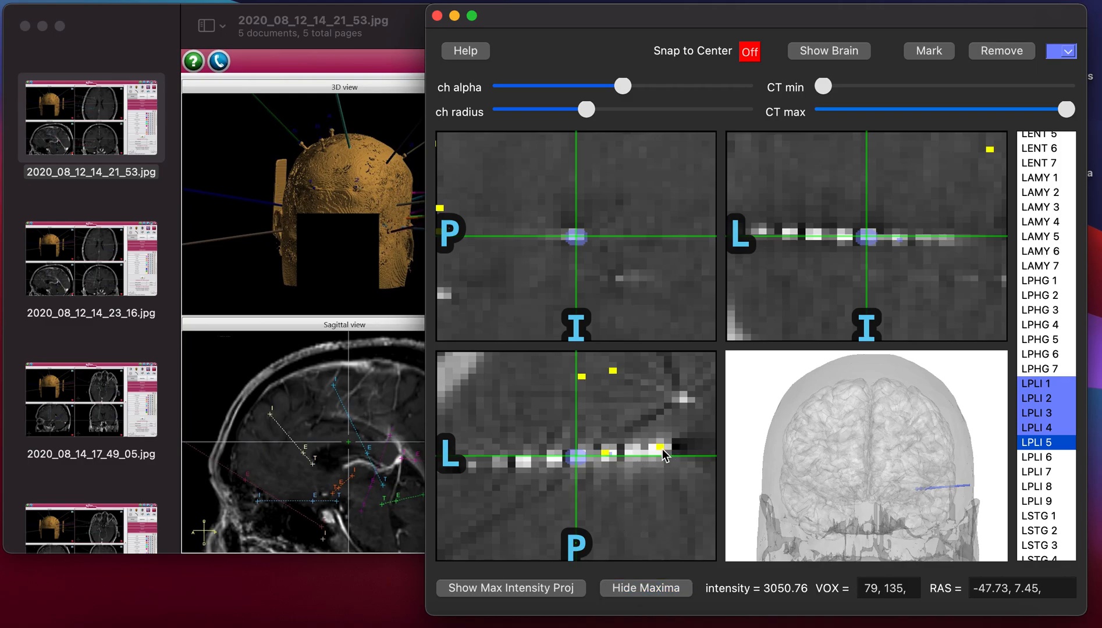
mouse_move(702, 169)
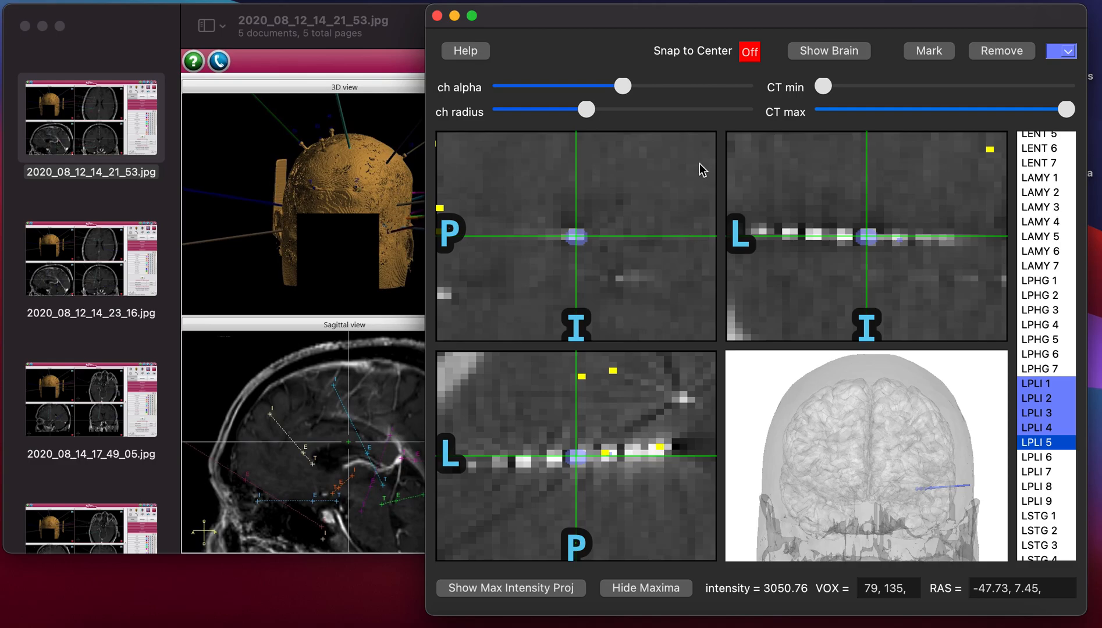
mouse_move(606, 455)
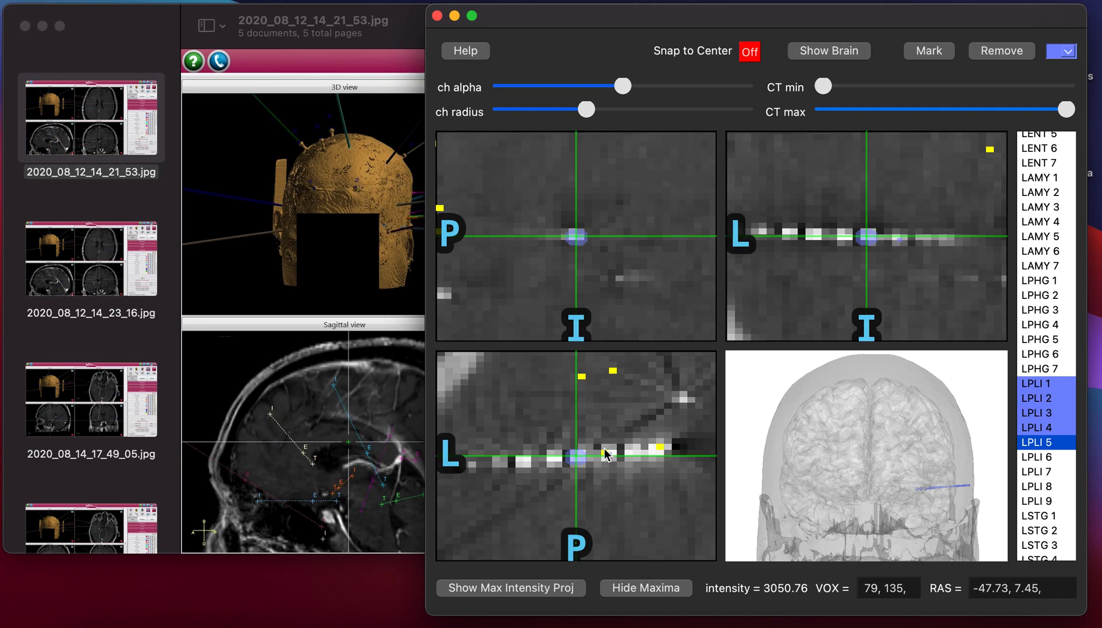
mouse_move(816, 372)
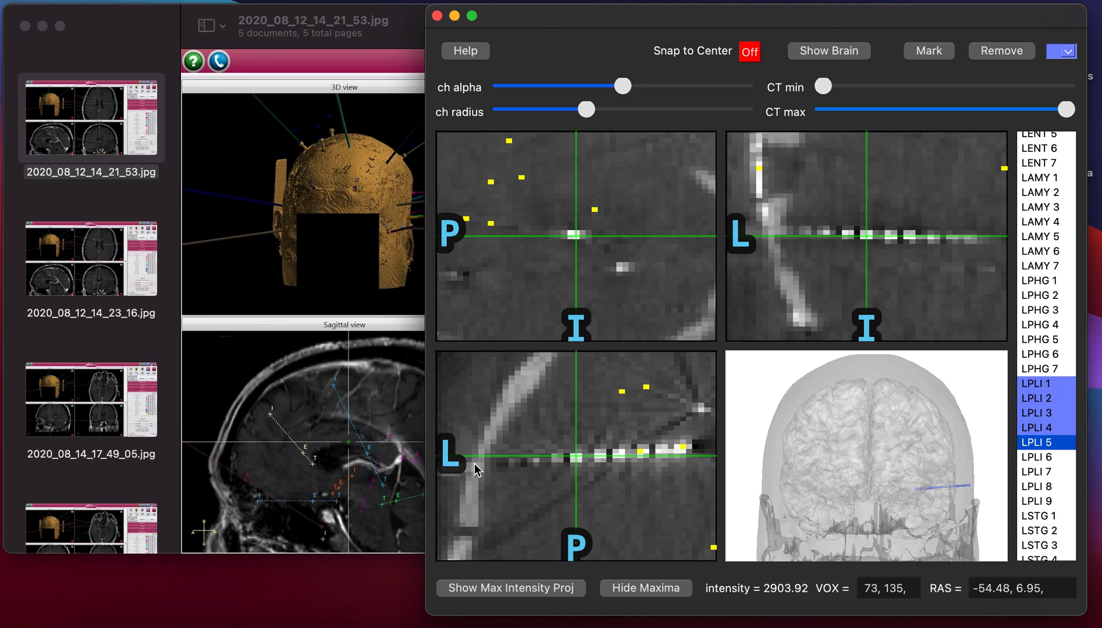
mouse_move(833, 302)
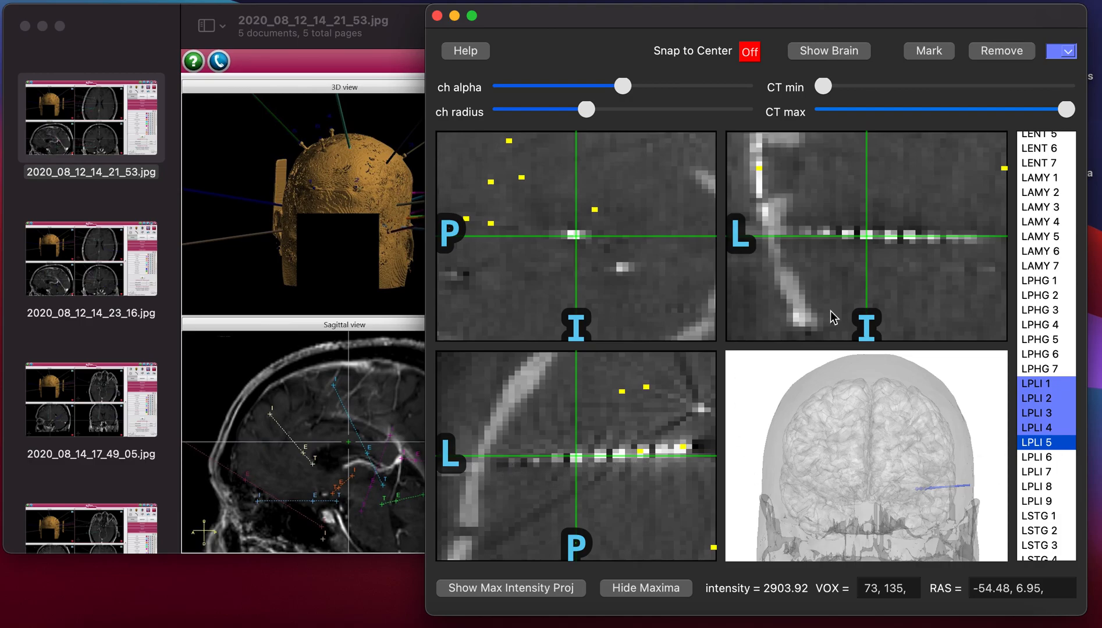
mouse_move(1005, 509)
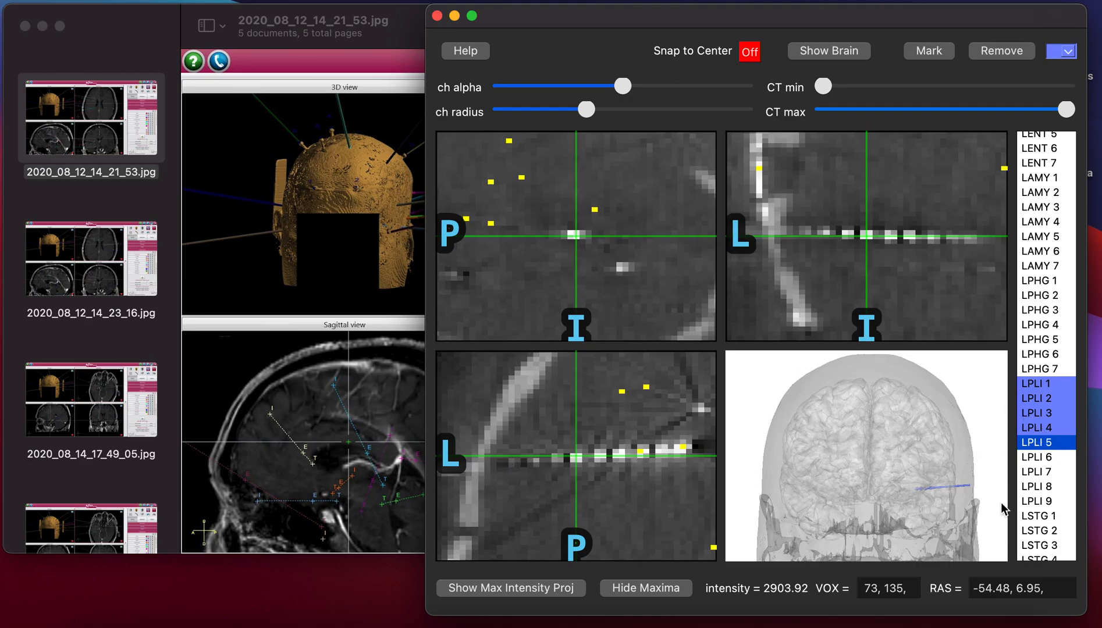
click(1041, 427)
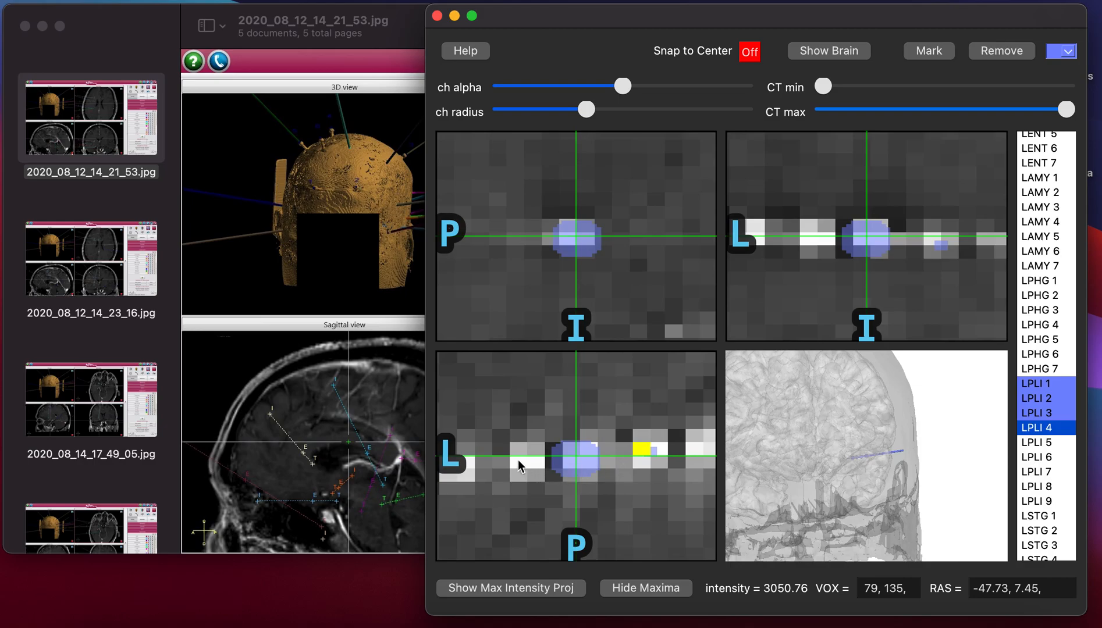
- Enable Snap to Center and place LPLI 4 through LPLI 9 on successive bright contacts
click(749, 50)
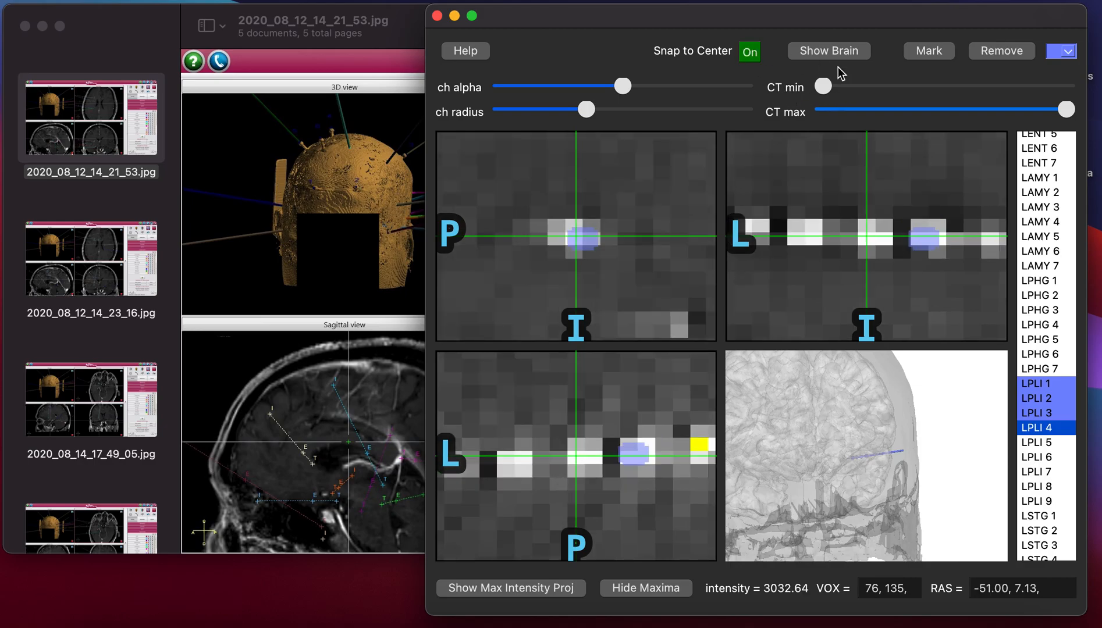
click(1039, 442)
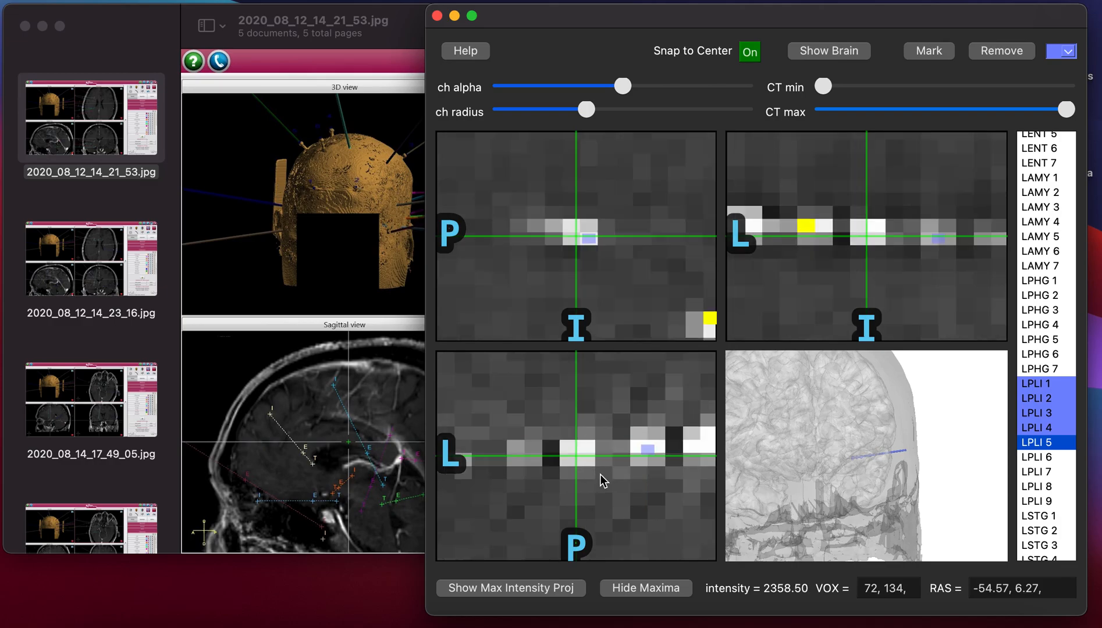
click(1039, 427)
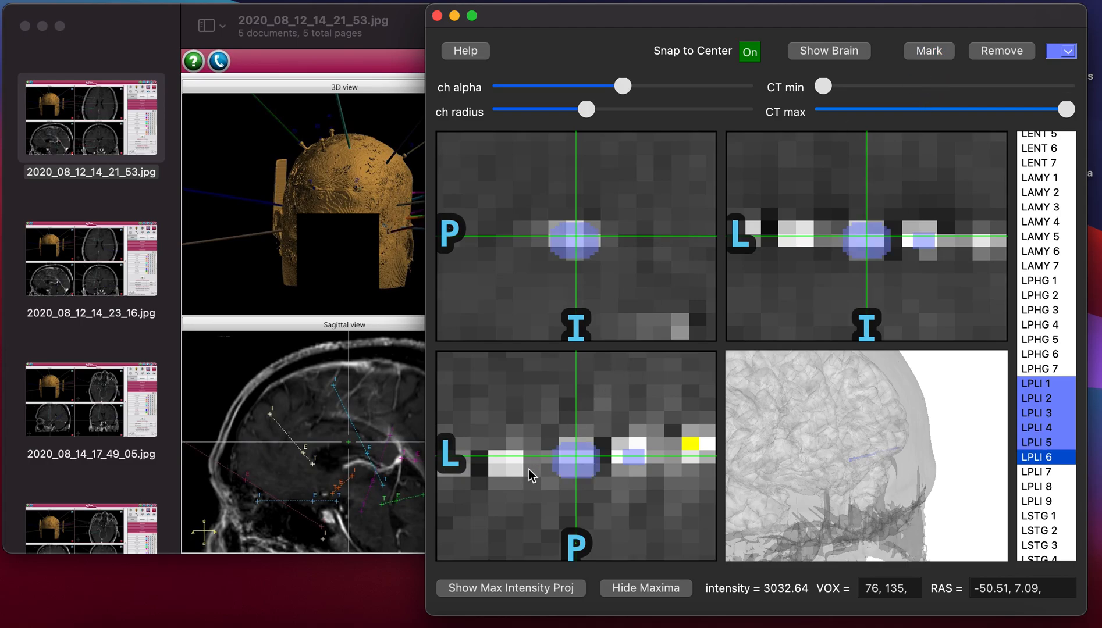
click(929, 52)
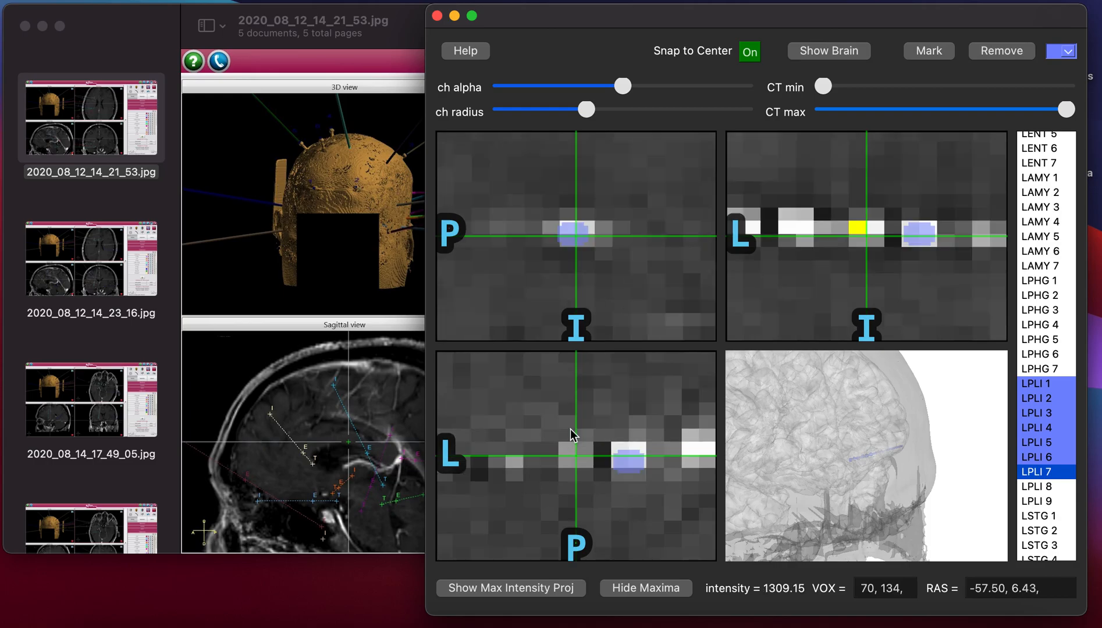
mouse_move(866, 232)
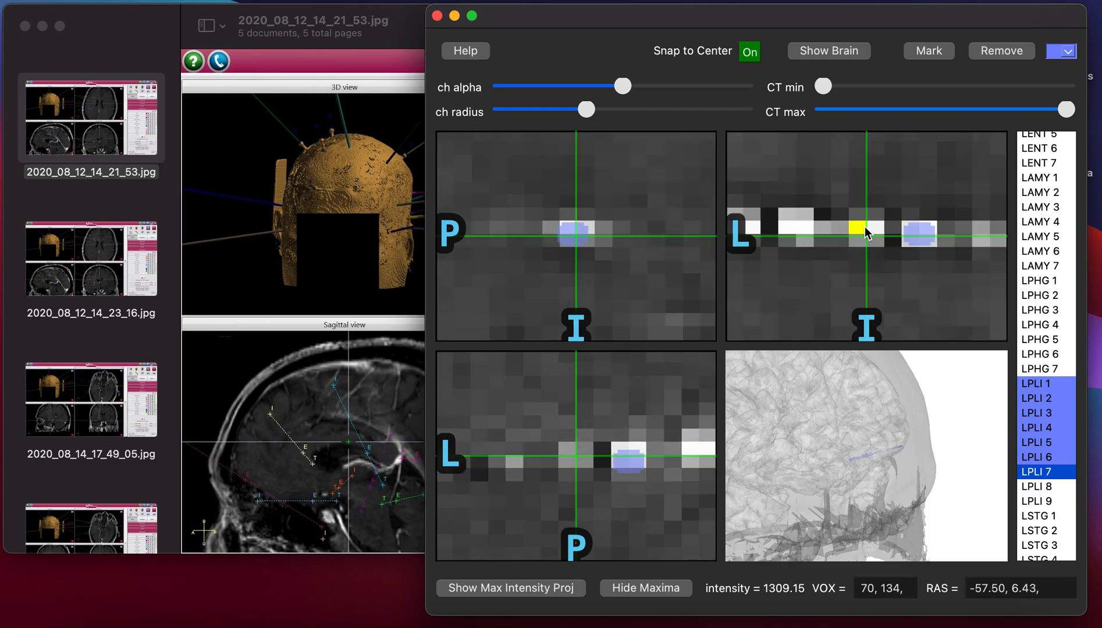
click(865, 235)
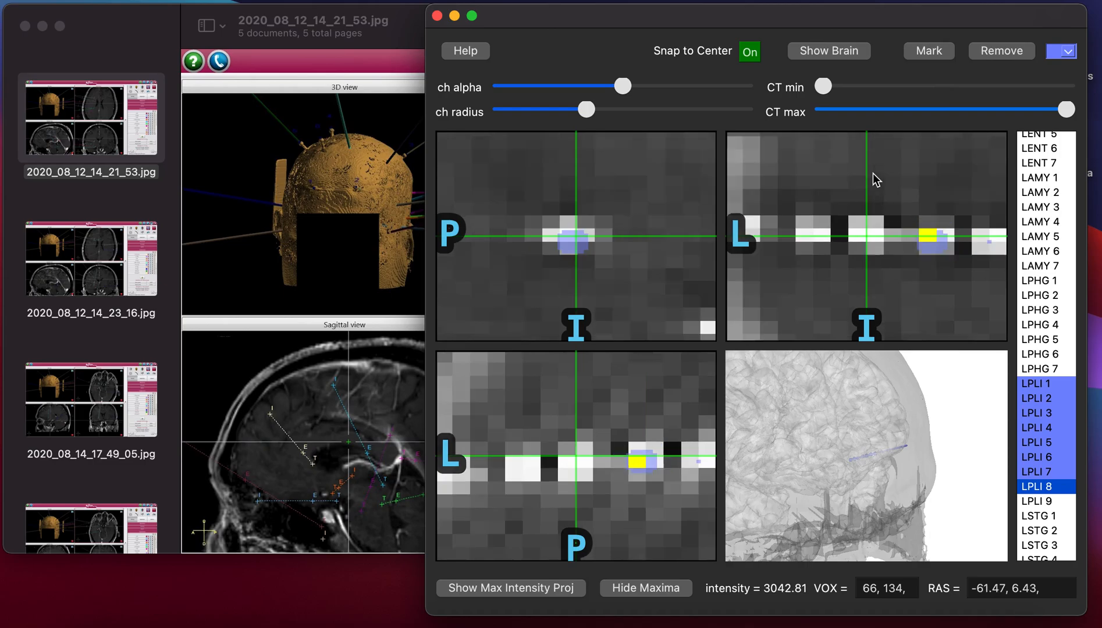
click(1042, 501)
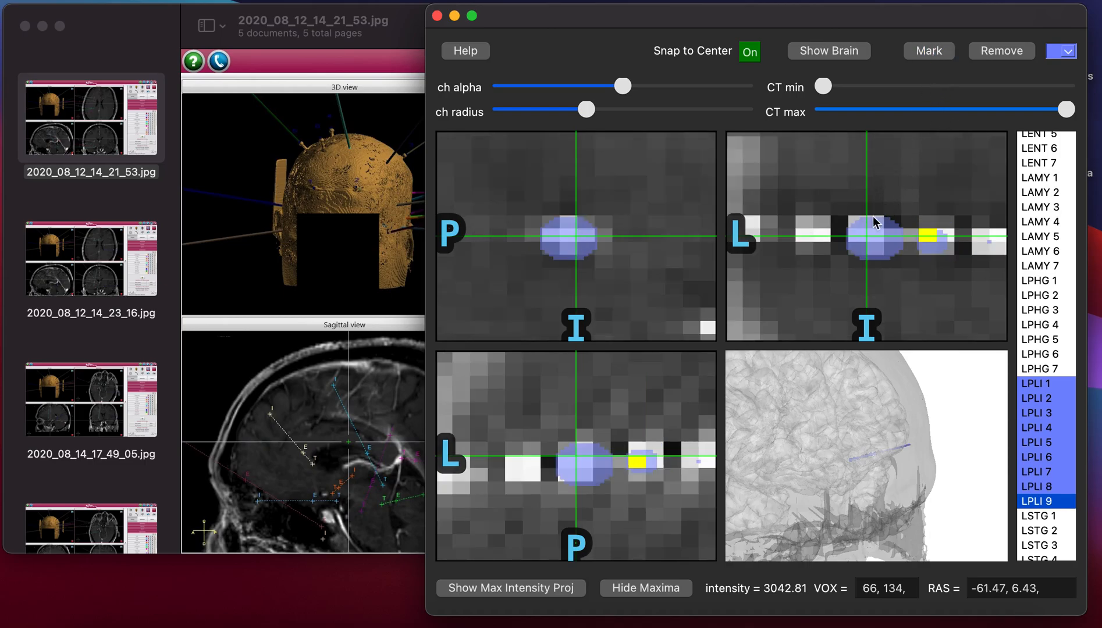
click(928, 51)
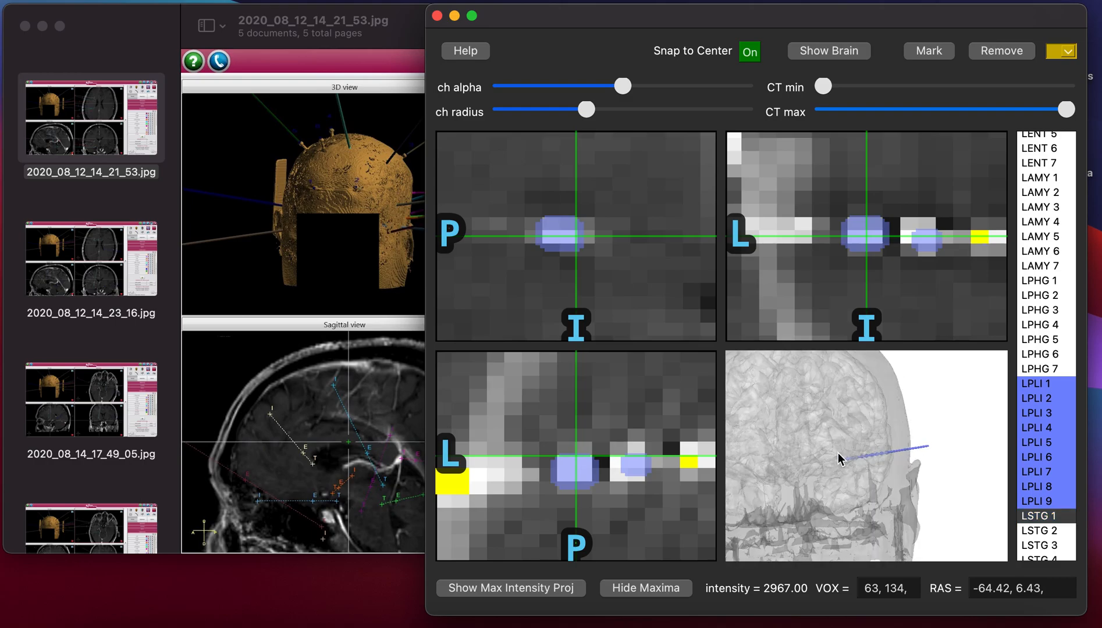
mouse_move(867, 529)
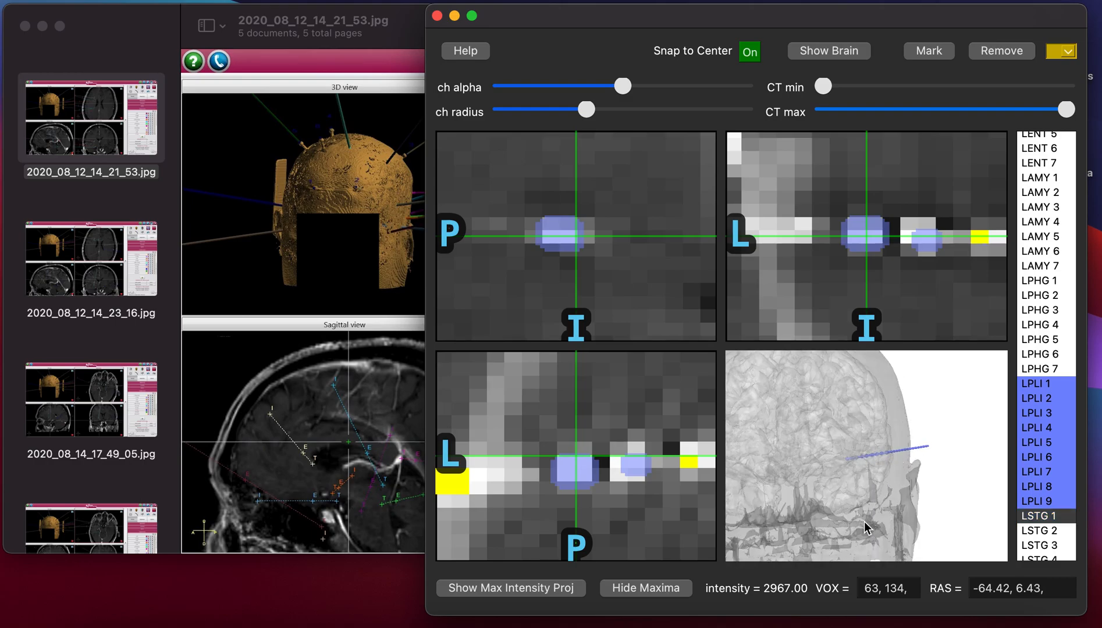
mouse_move(631, 451)
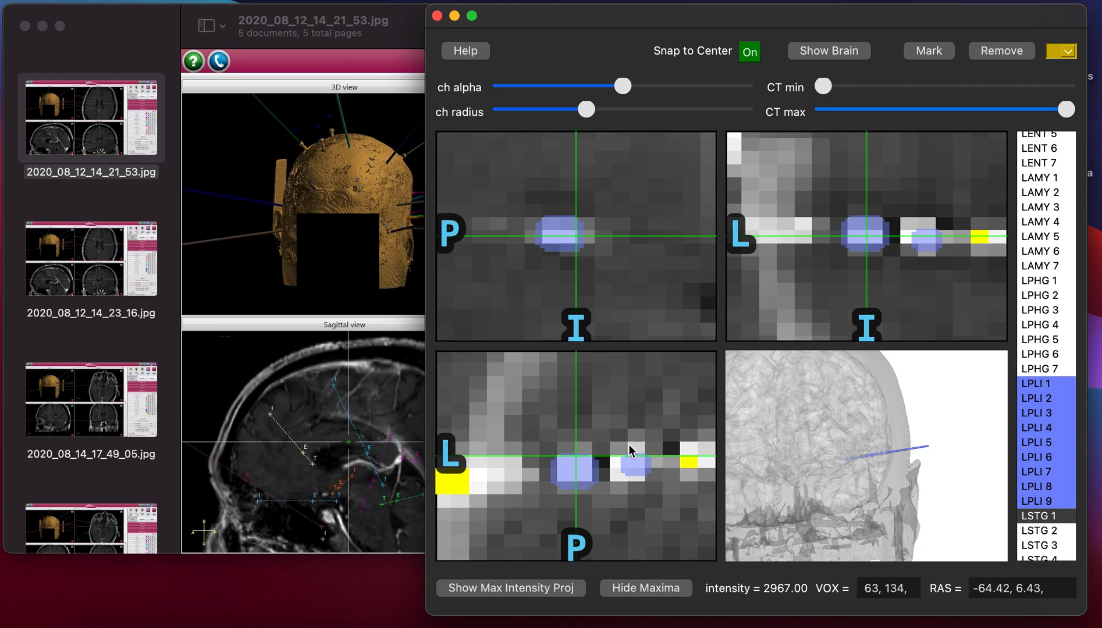
mouse_move(678, 475)
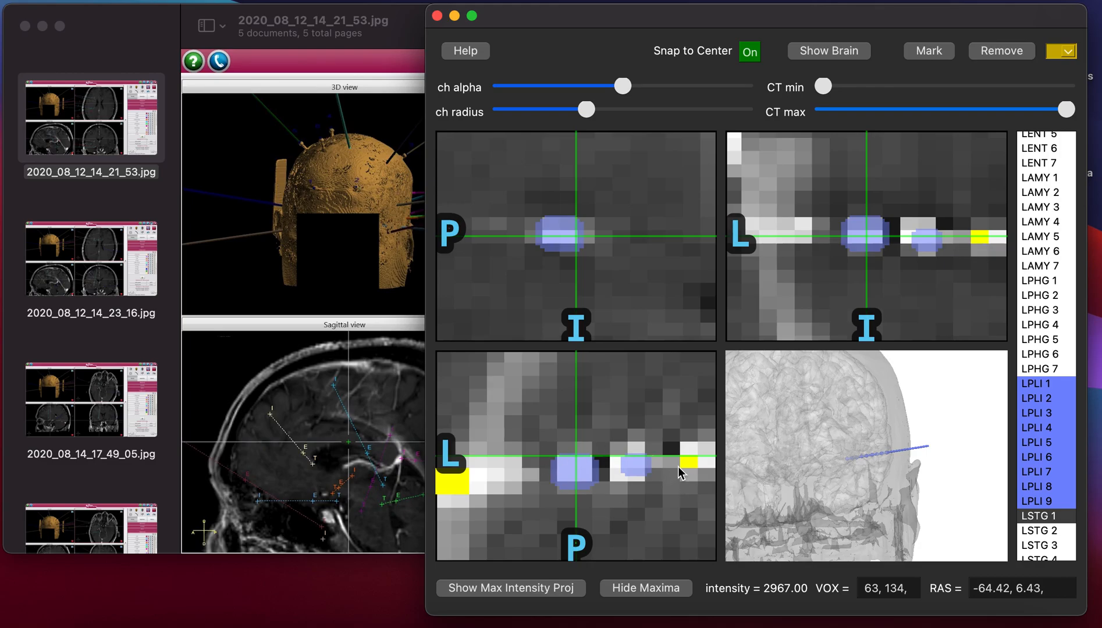
mouse_move(596, 484)
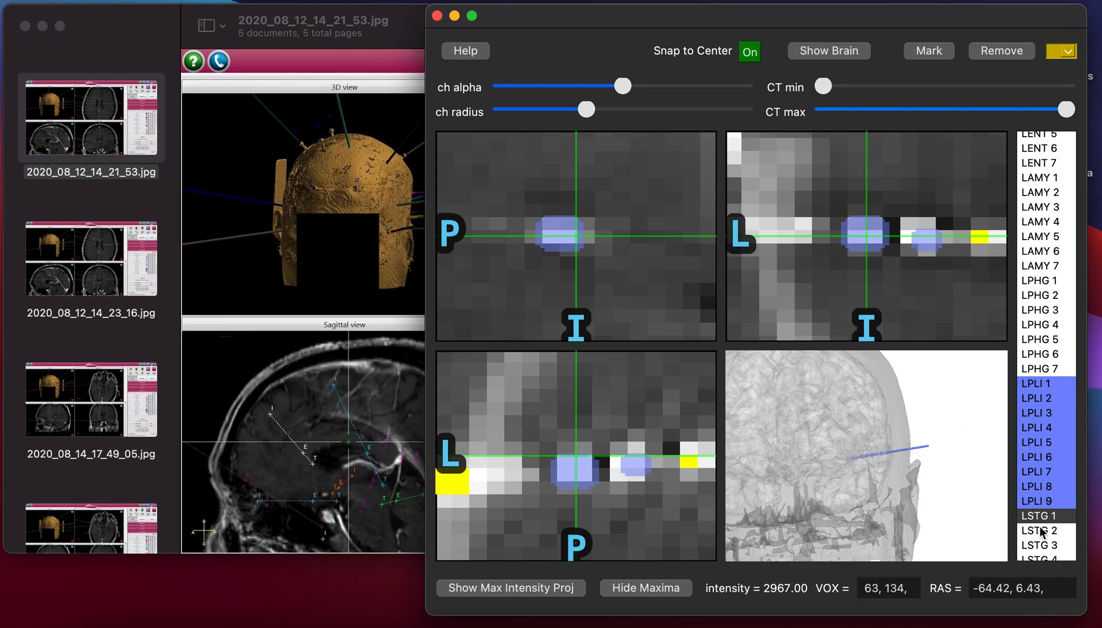
- Revisit LPLI 1, then mark LSTG 1 in yellow at RAS −44, 8, −24
click(1039, 383)
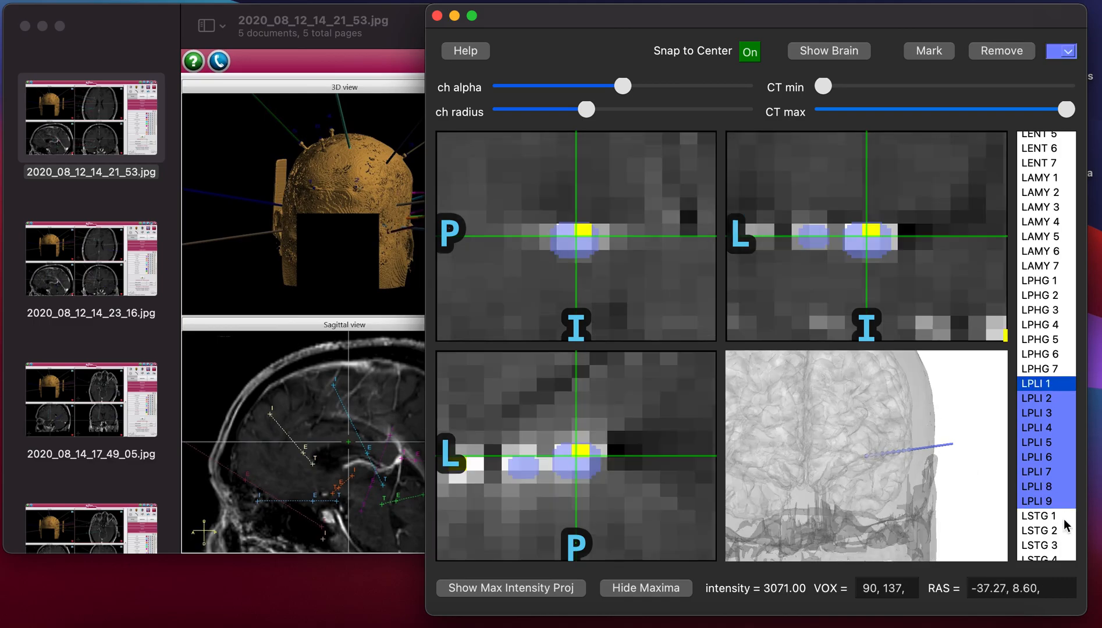
click(1038, 516)
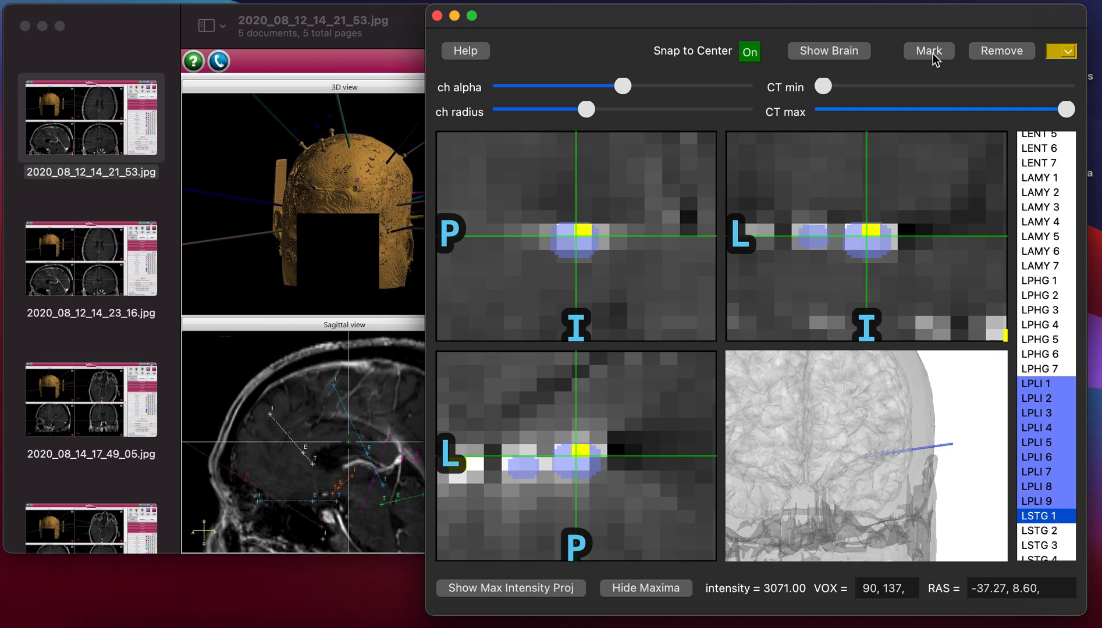
click(1040, 398)
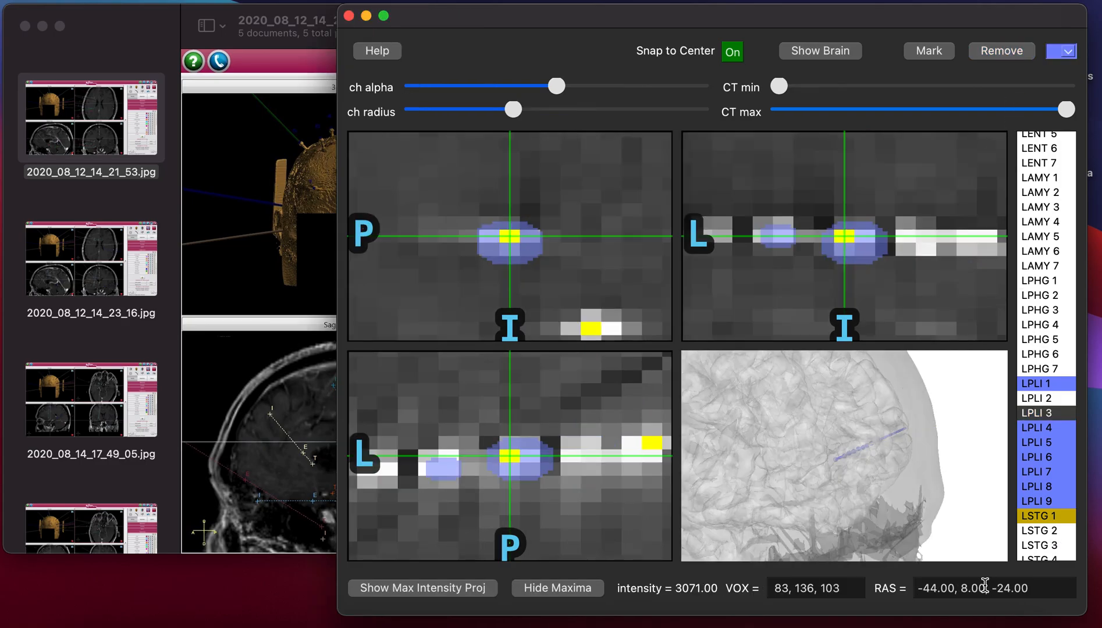
- Set the RAS coordinates to 0, 0, 0 and zoom out to show the whole head
triple_click(980, 588)
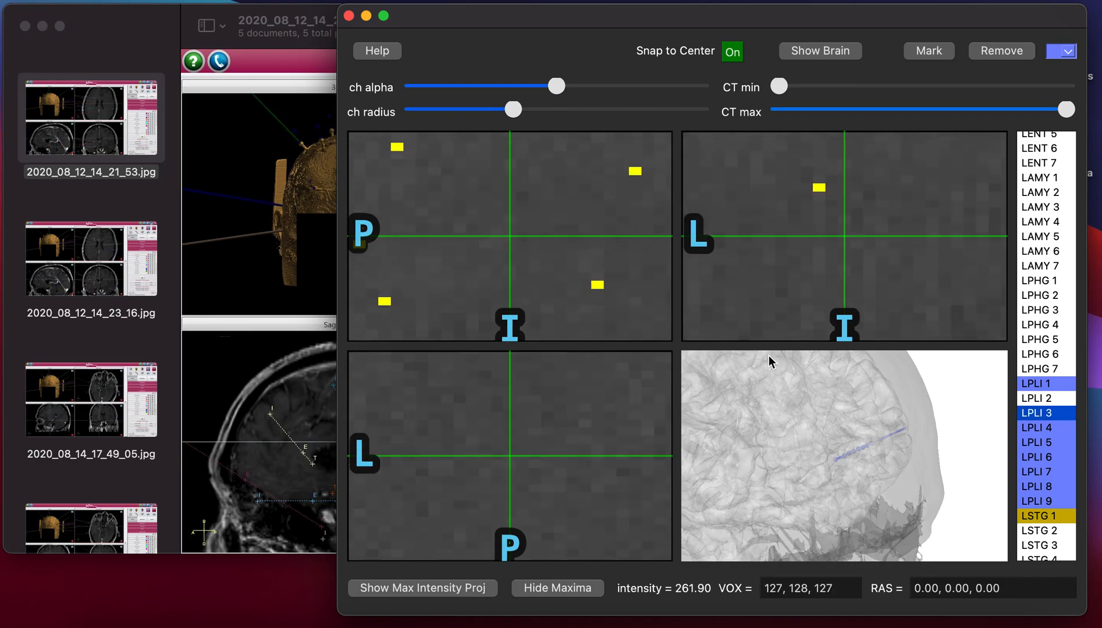
click(422, 588)
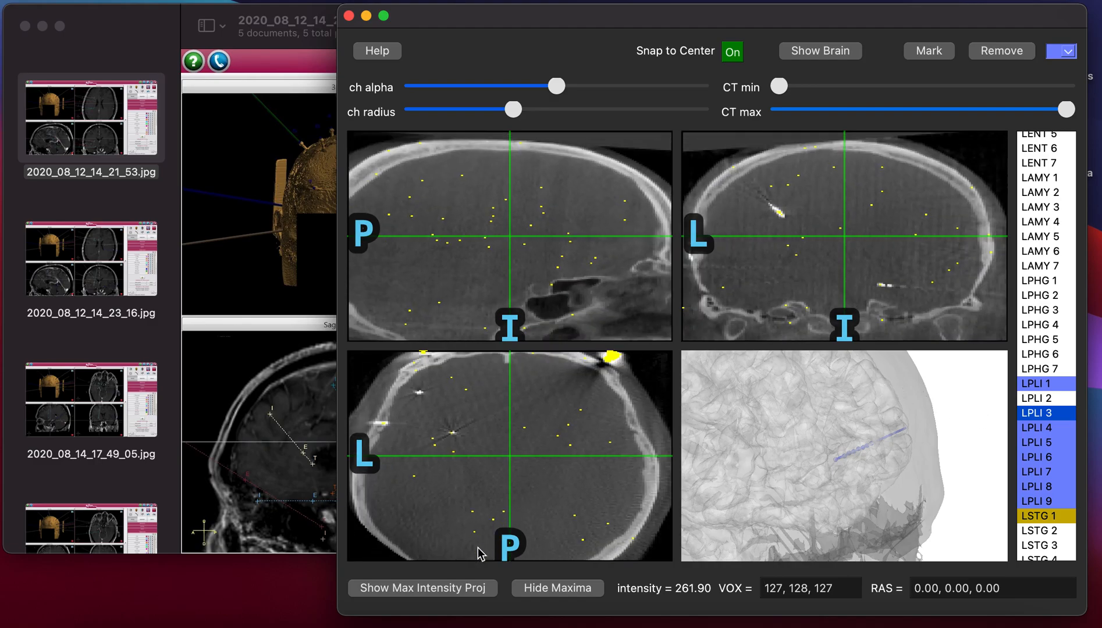
click(556, 588)
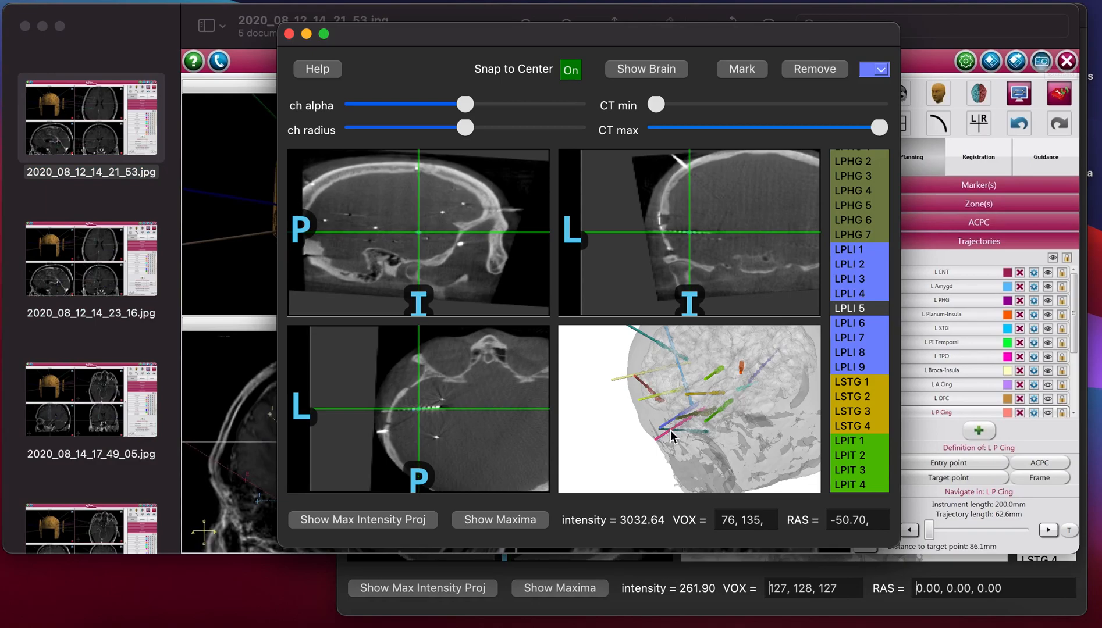
mouse_move(588, 379)
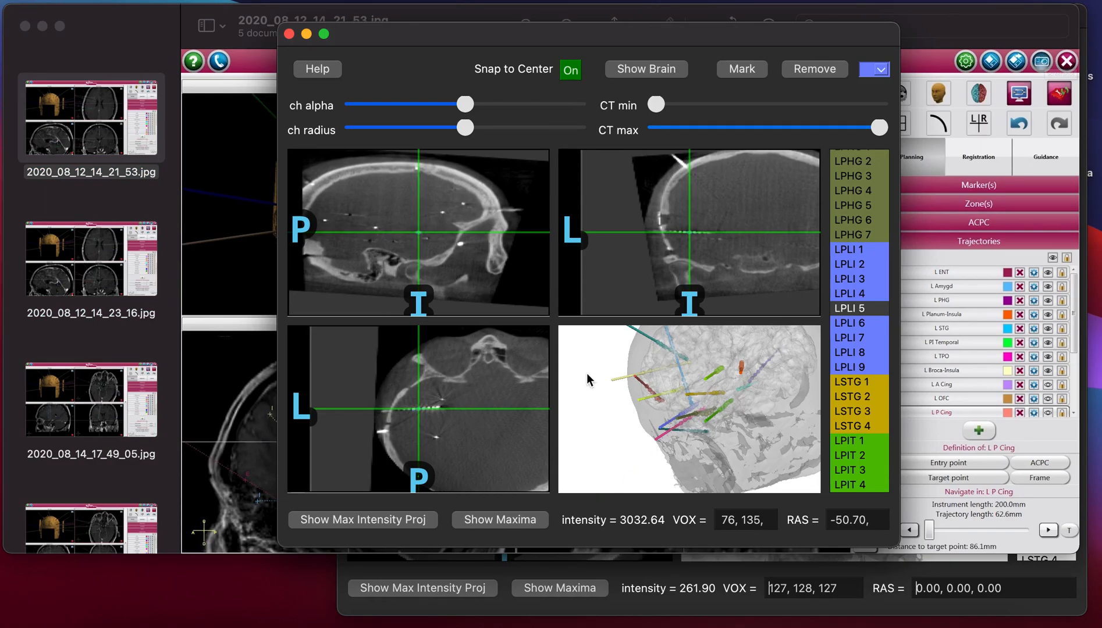
mouse_move(608, 54)
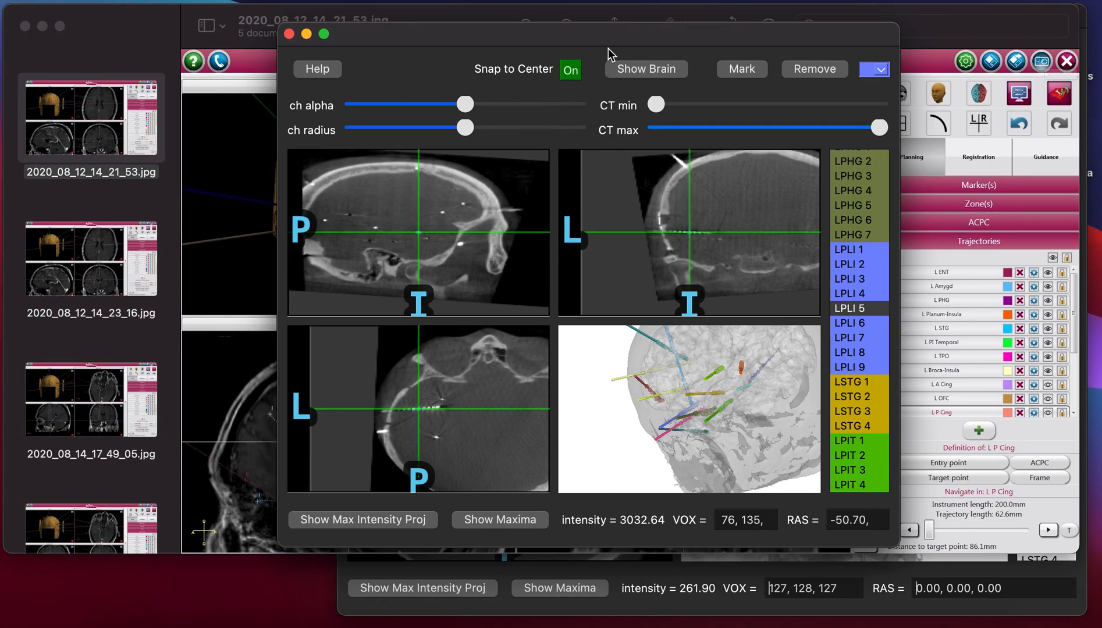